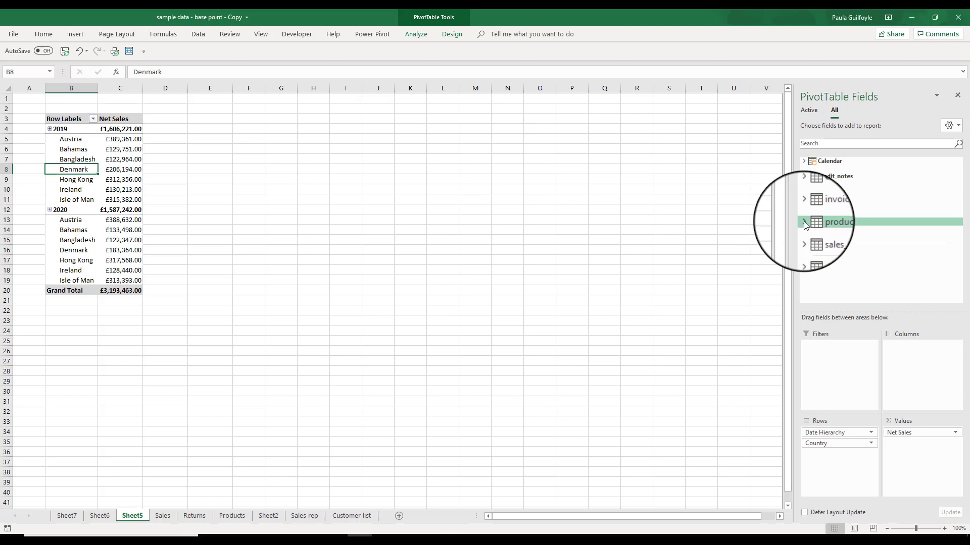
- Add Product as a report filter showing only Glass Sculpture
left_click(804, 222)
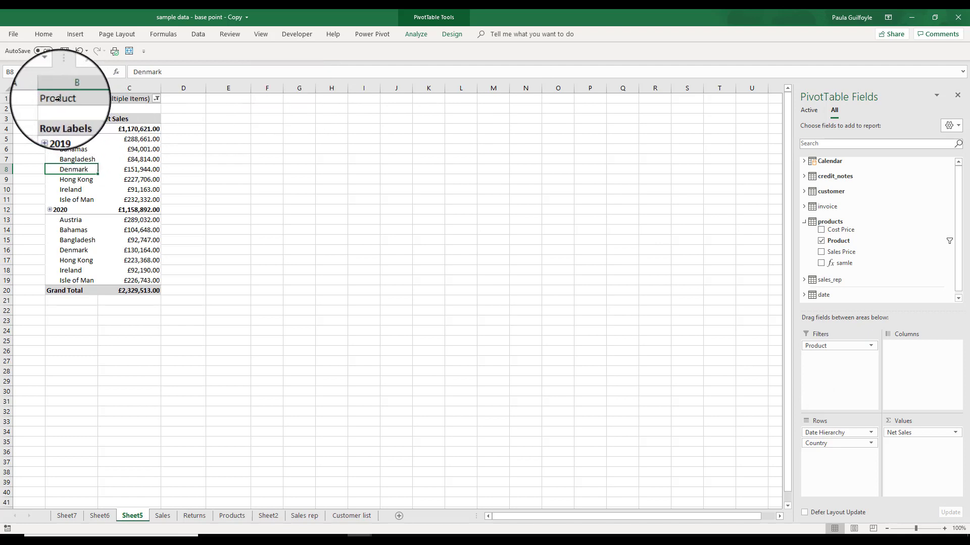
left_click(156, 99)
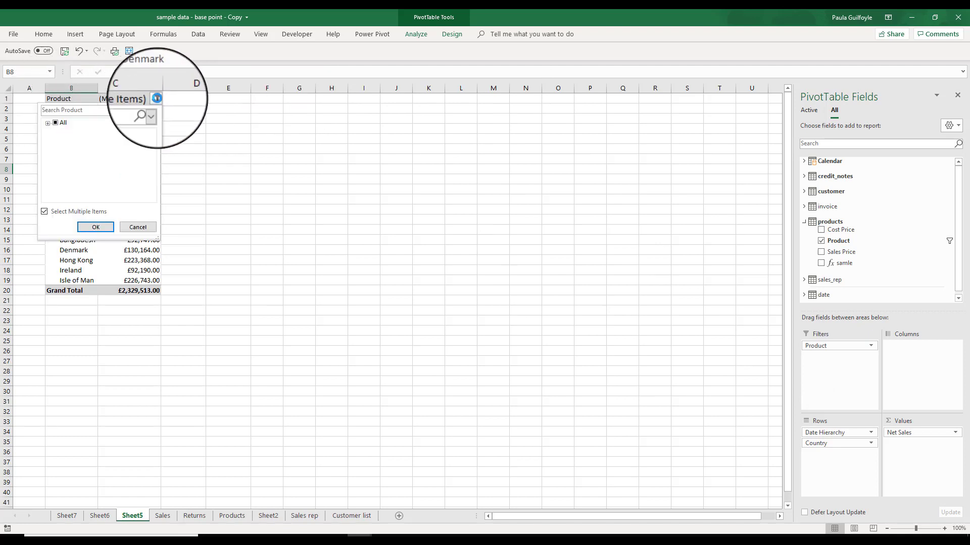
left_click(48, 123)
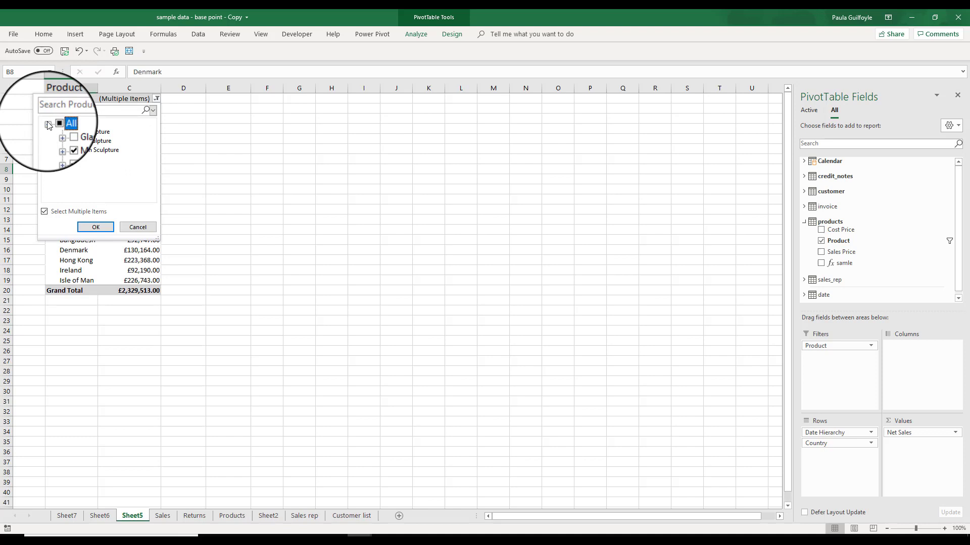
left_click(55, 122)
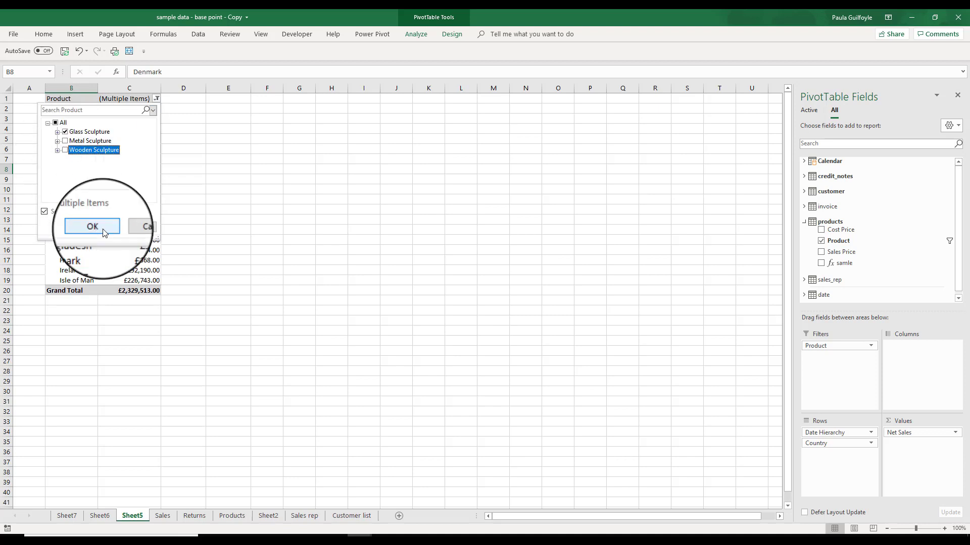
left_click(91, 226)
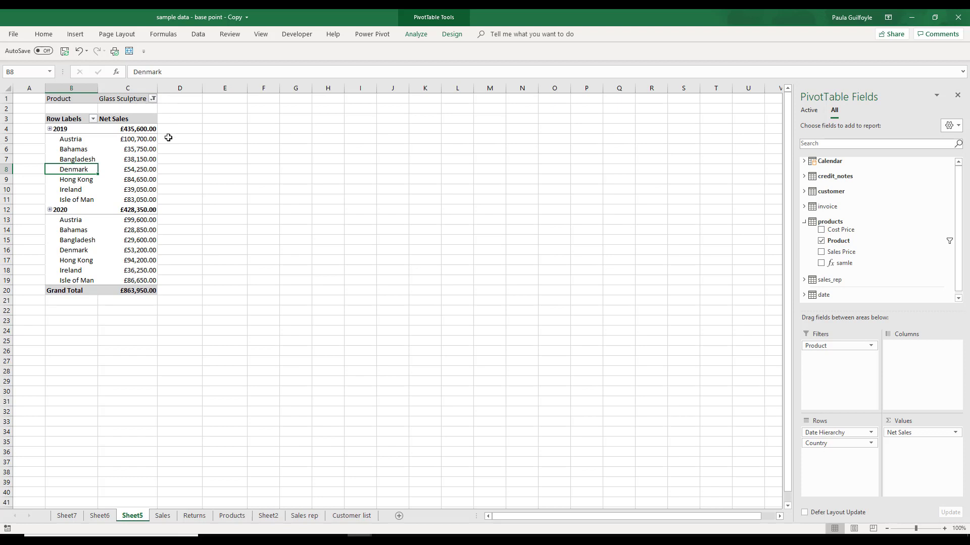
mouse_move(163, 168)
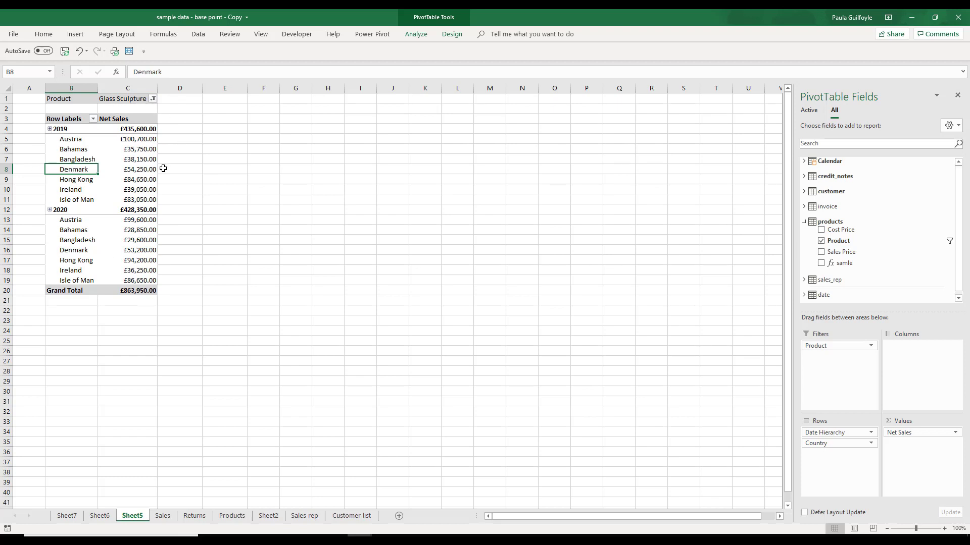
mouse_move(160, 188)
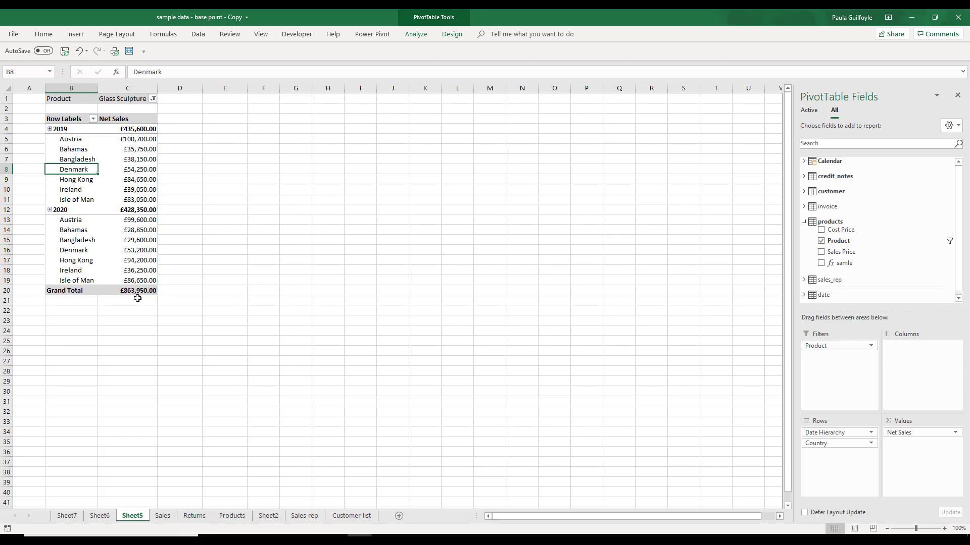
mouse_move(128, 290)
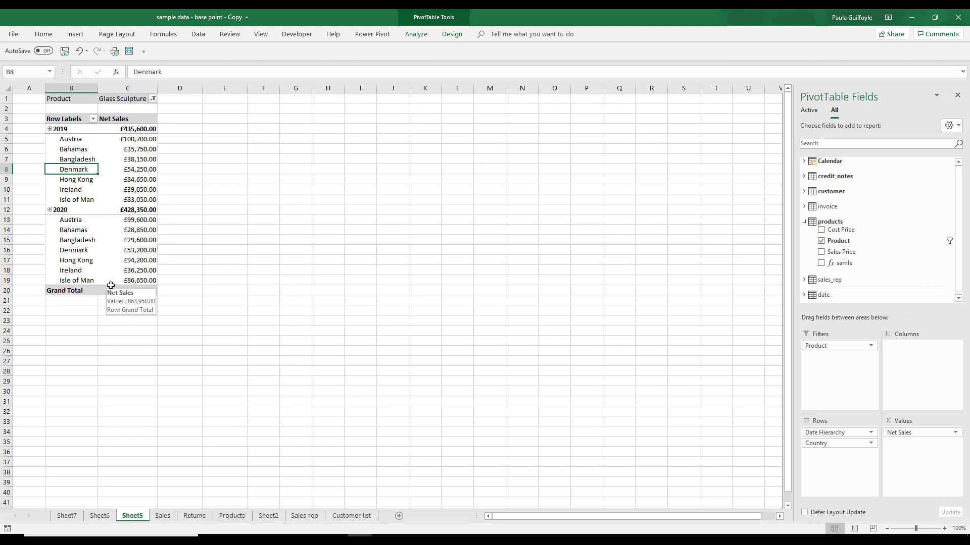
mouse_move(915, 183)
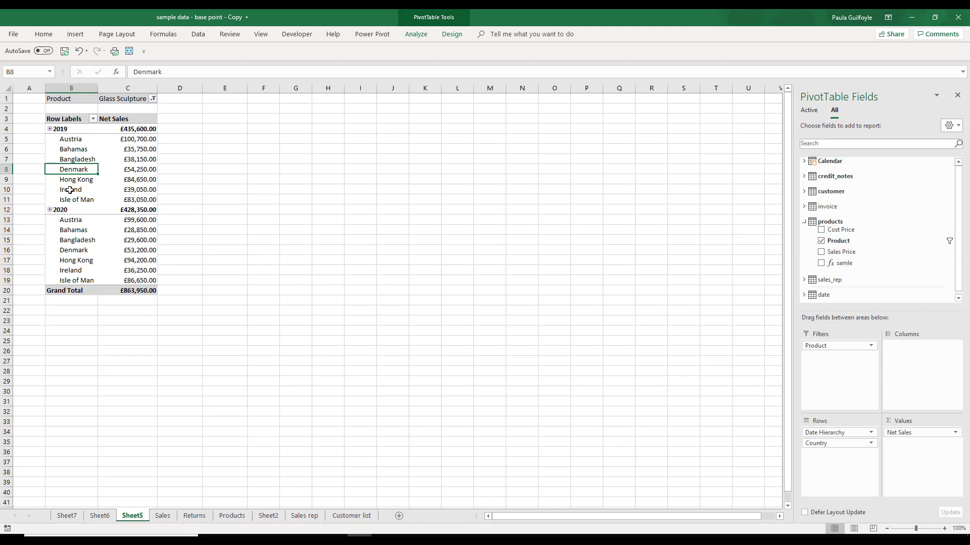
mouse_move(71, 190)
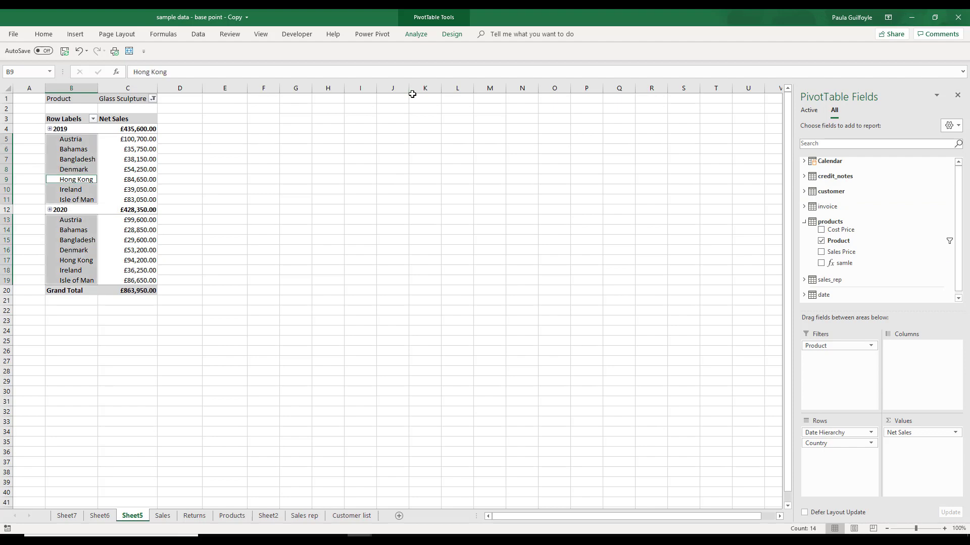
- Review the PivotTable Analyze and Design ribbon tools, ending on Analyze
left_click(415, 34)
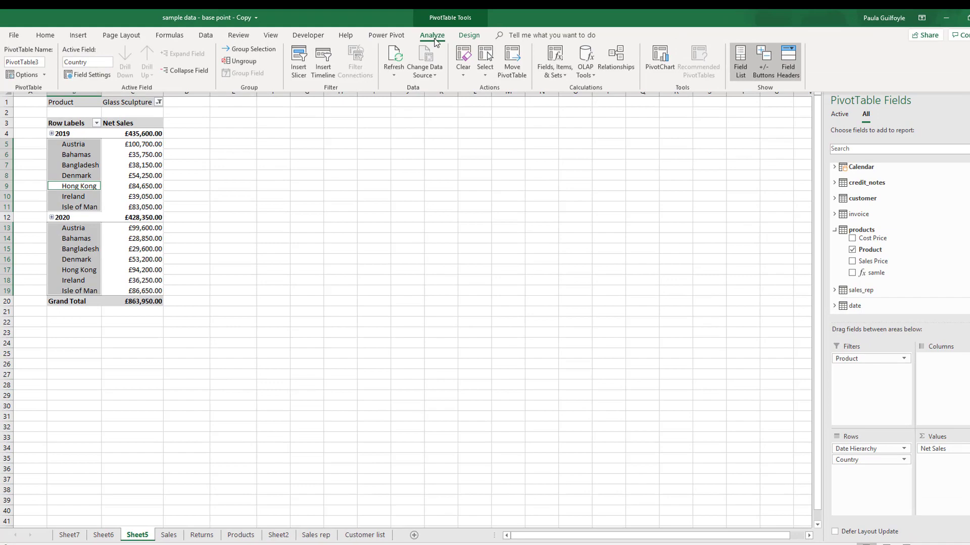
left_click(469, 35)
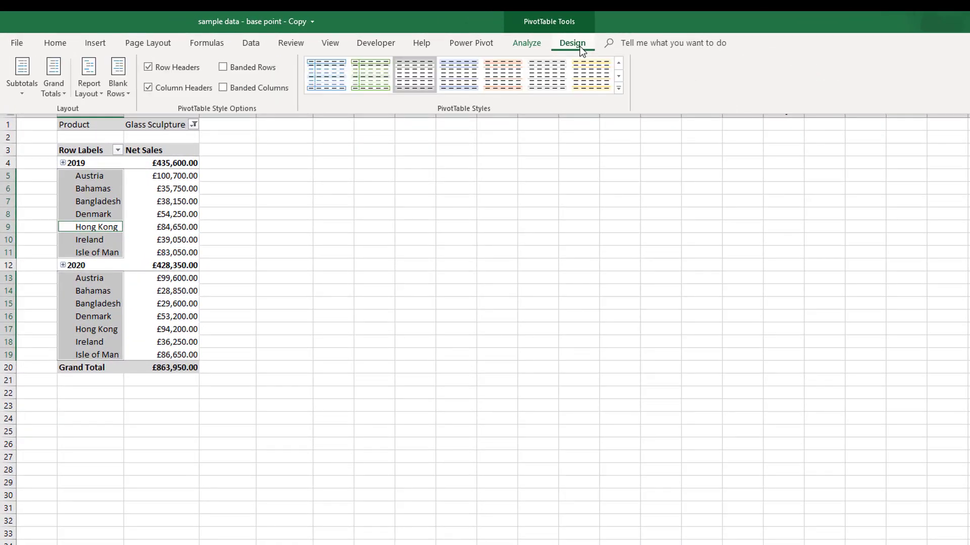
left_click(526, 42)
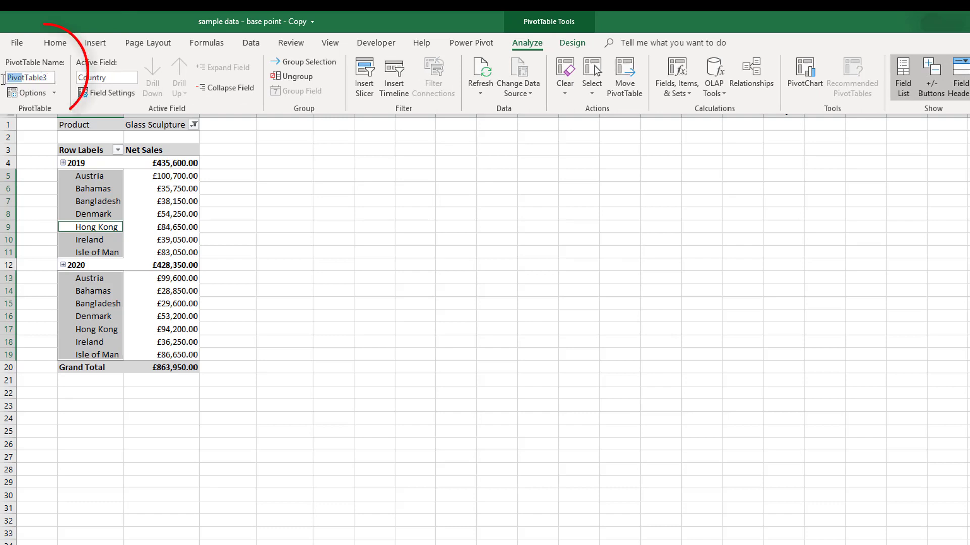
mouse_move(28, 77)
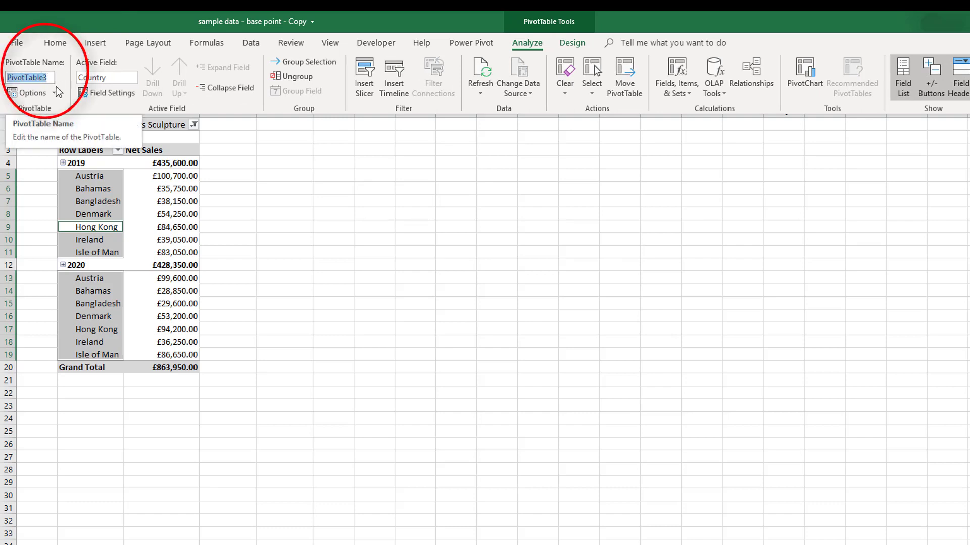
mouse_move(136, 308)
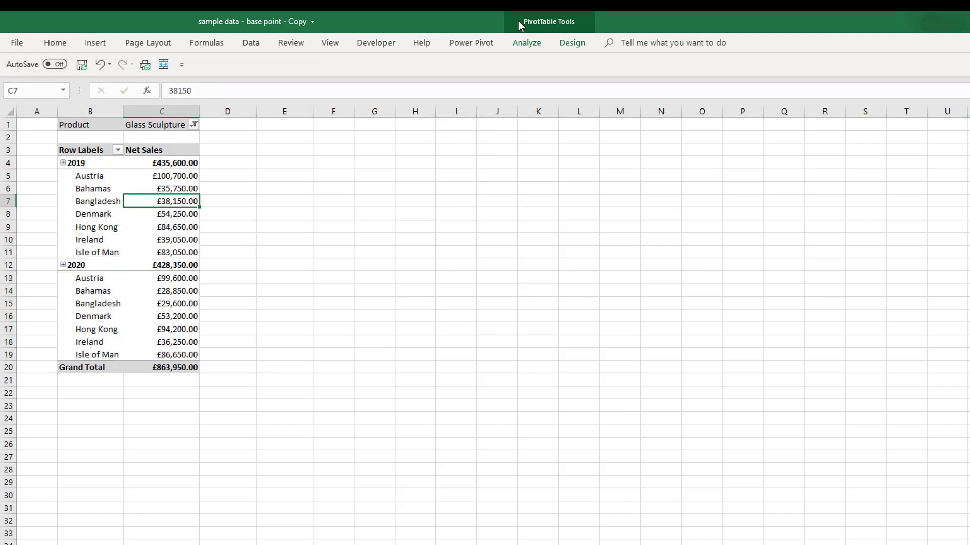
left_click(526, 43)
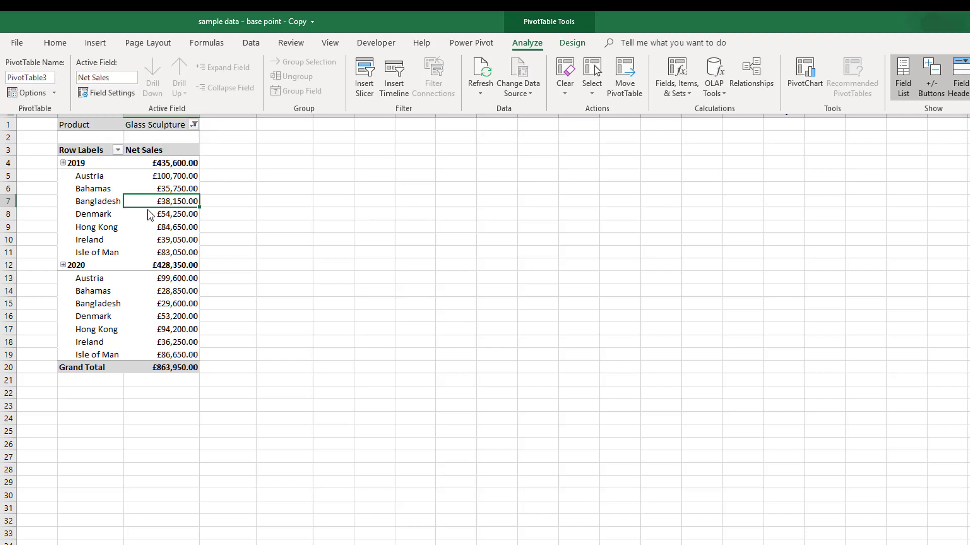
mouse_move(302, 76)
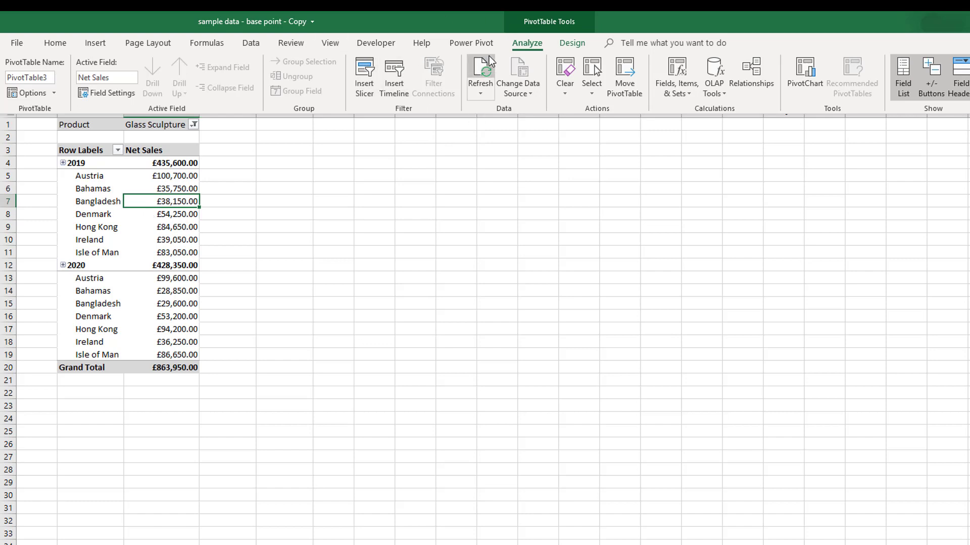
mouse_move(538, 116)
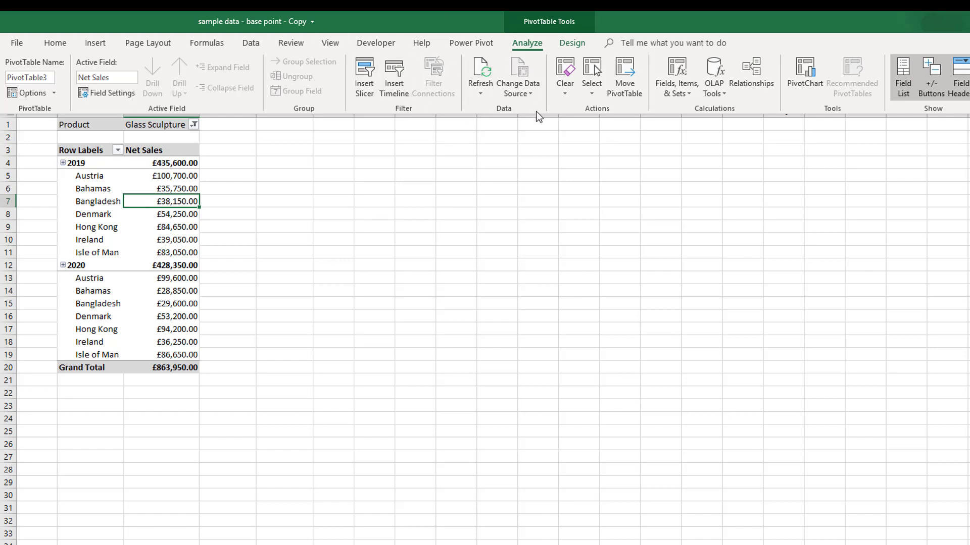
mouse_move(728, 167)
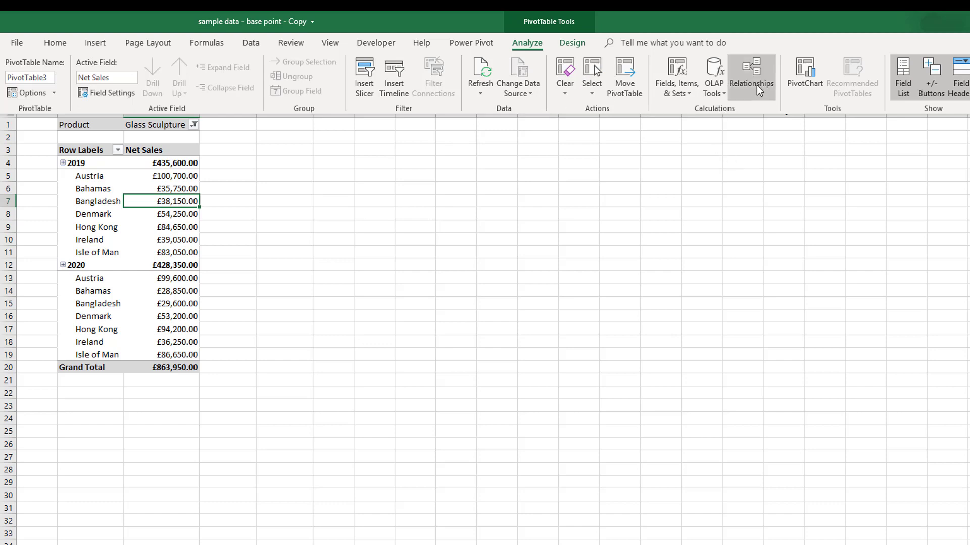
mouse_move(803, 77)
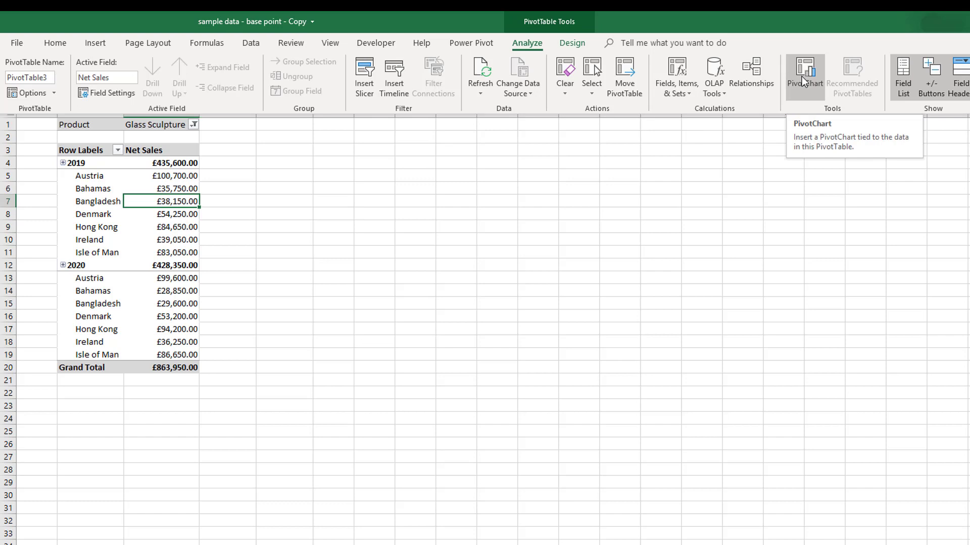
mouse_move(20, 269)
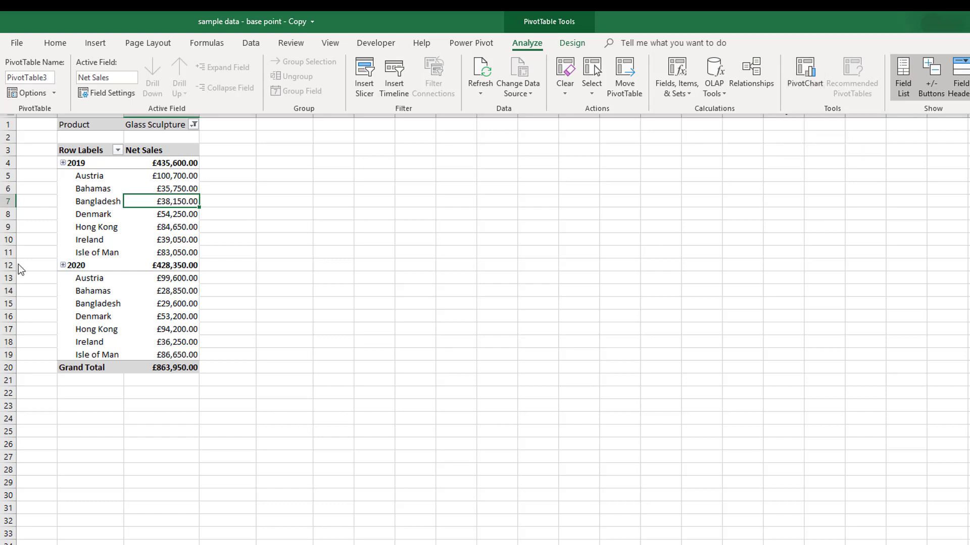
mouse_move(167, 297)
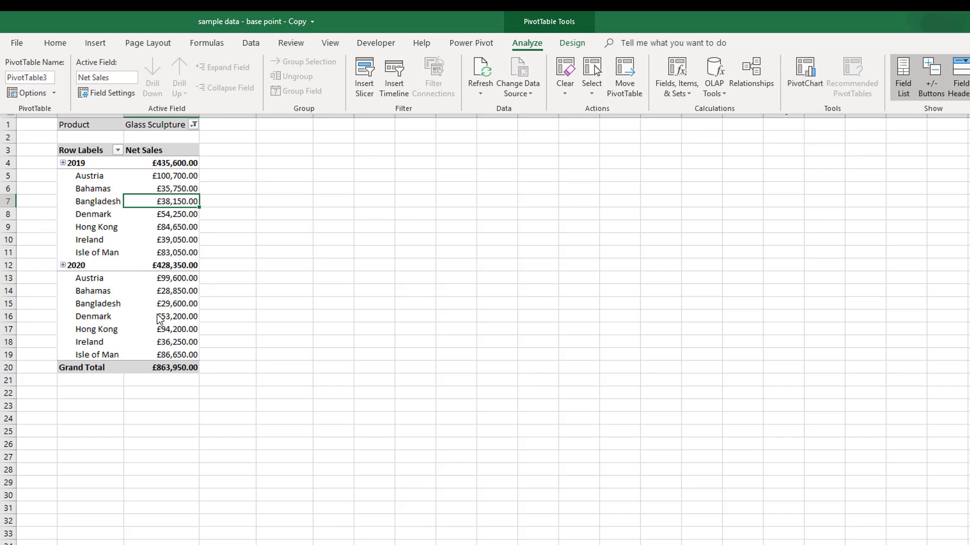
mouse_move(177, 316)
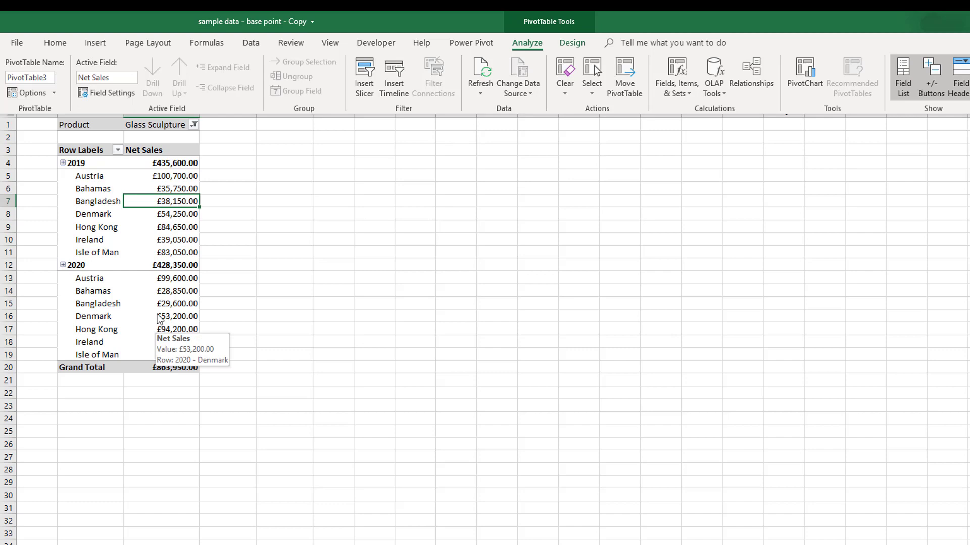
- Delete the PivotChart, then expand and collapse 2019 back to its yearly total
left_click(804, 74)
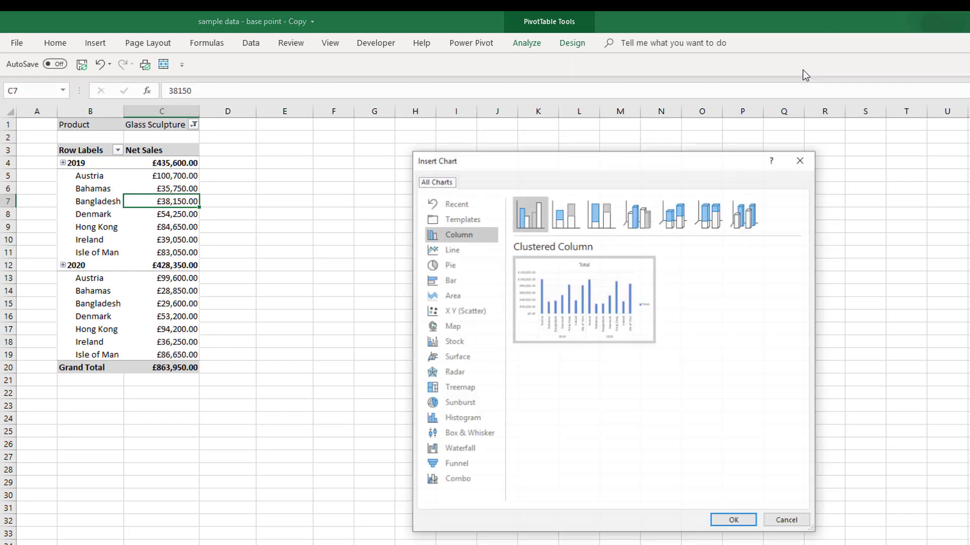
left_click(733, 520)
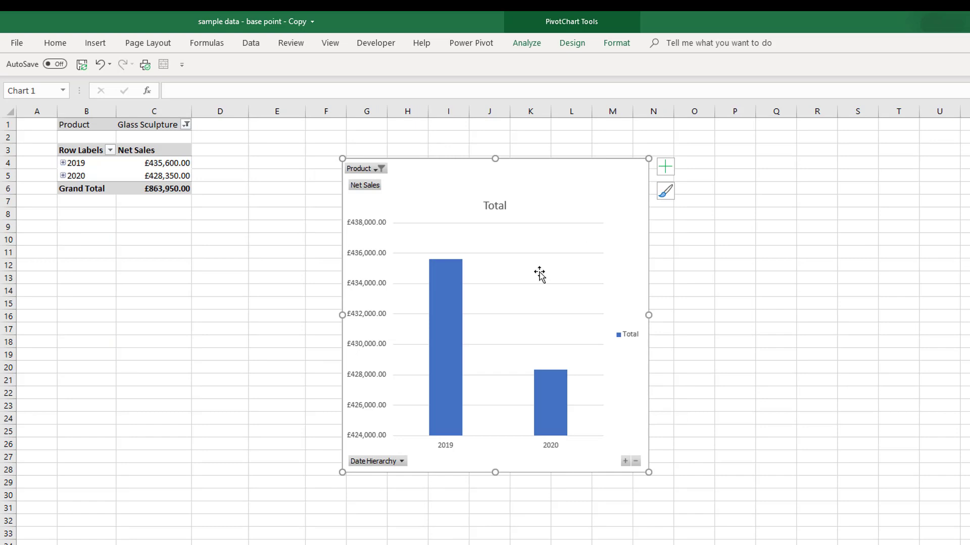
left_click(63, 163)
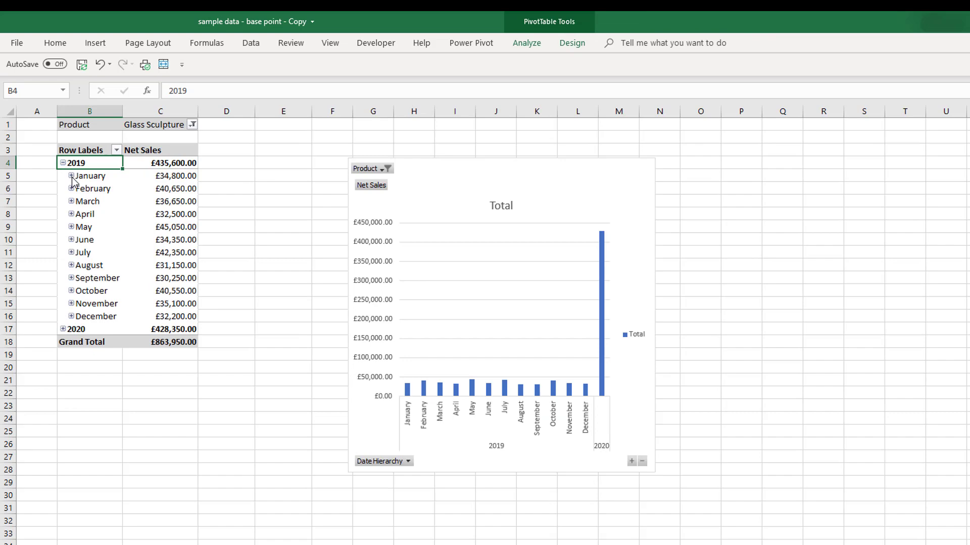
left_click(71, 176)
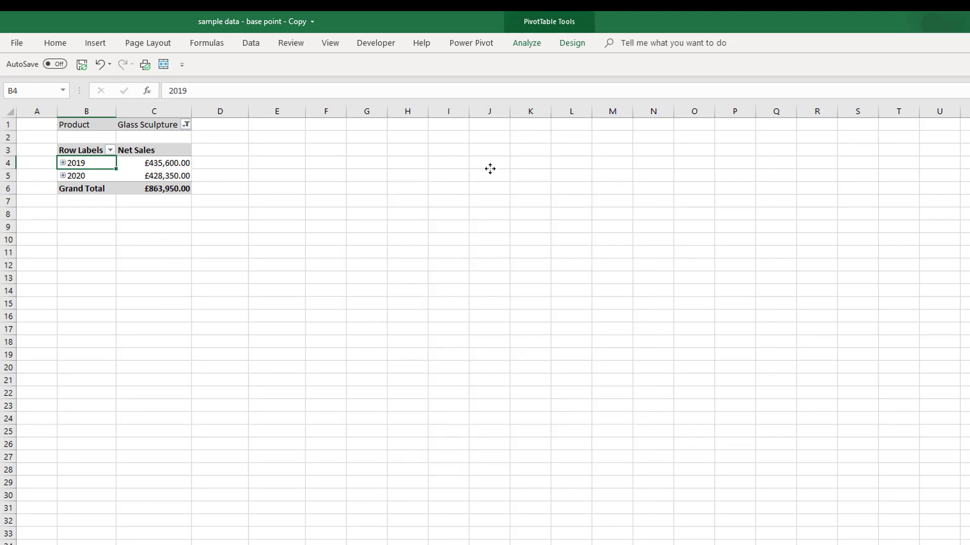
- Set subtotals to show at the bottom of each group and grand totals on for rows and columns
left_click(571, 43)
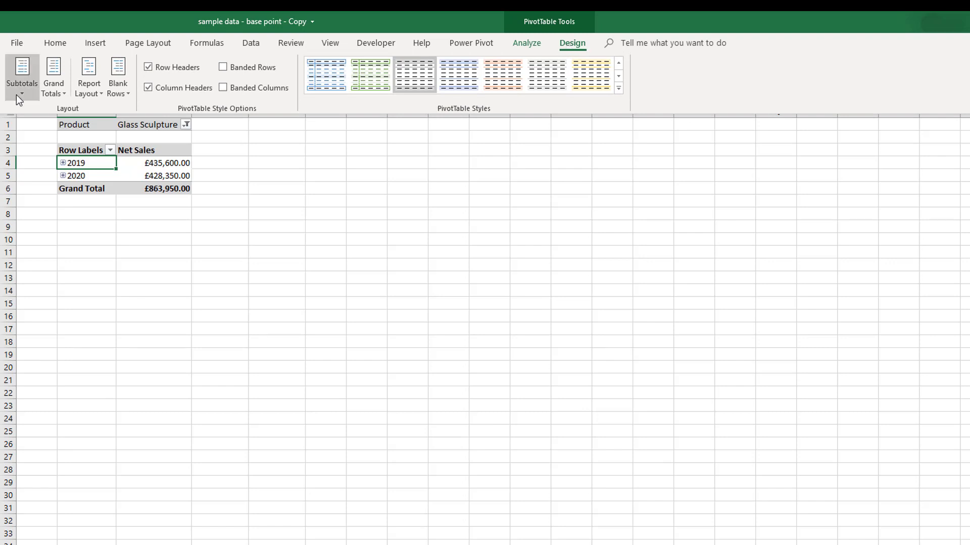
mouse_move(537, 155)
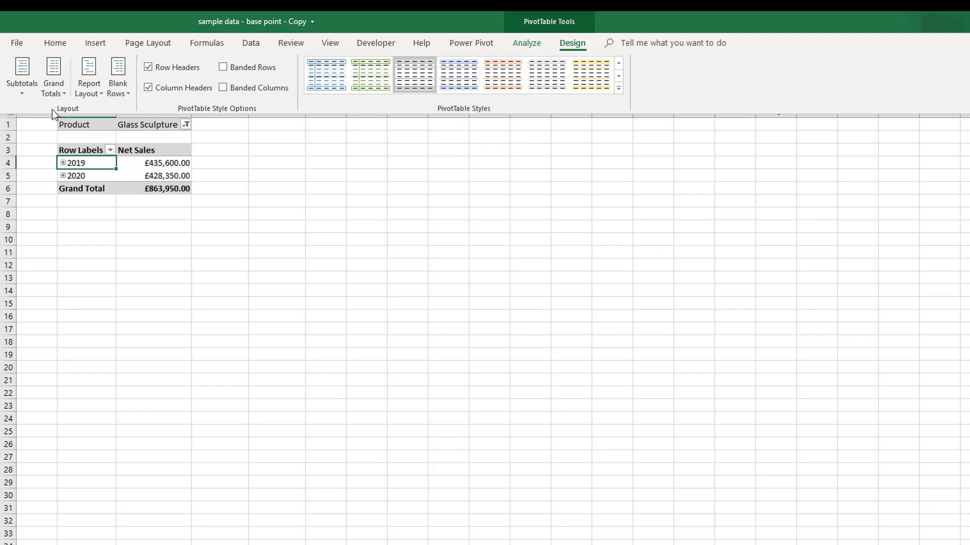
mouse_move(356, 195)
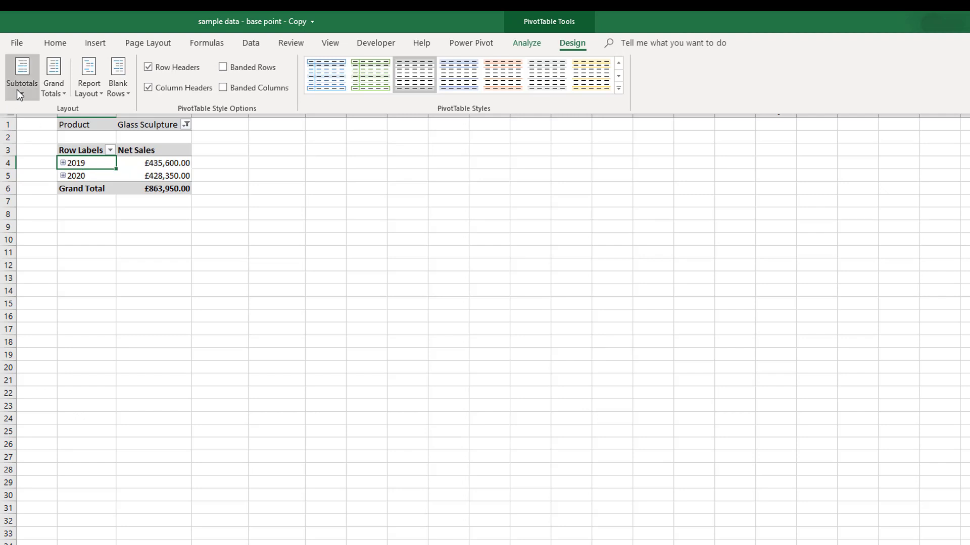
left_click(21, 75)
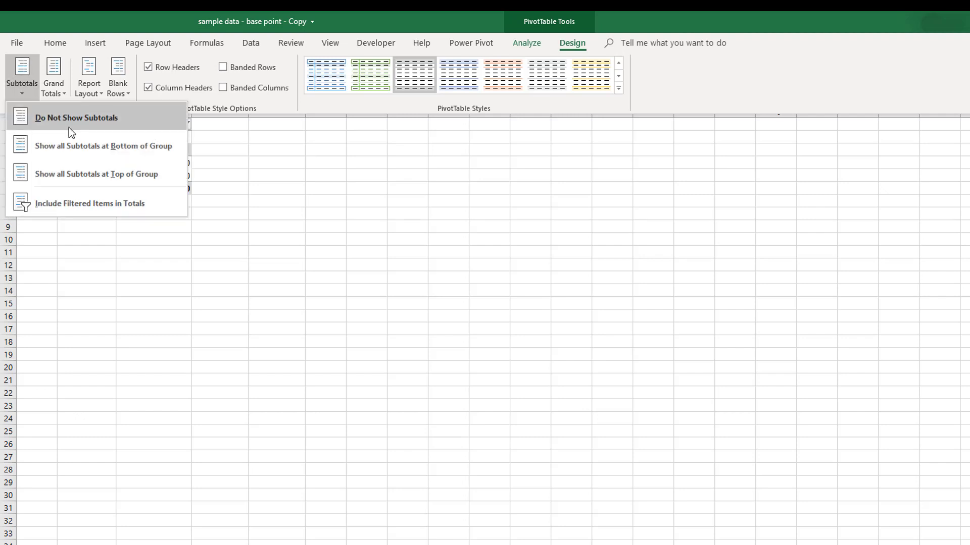
mouse_move(90, 179)
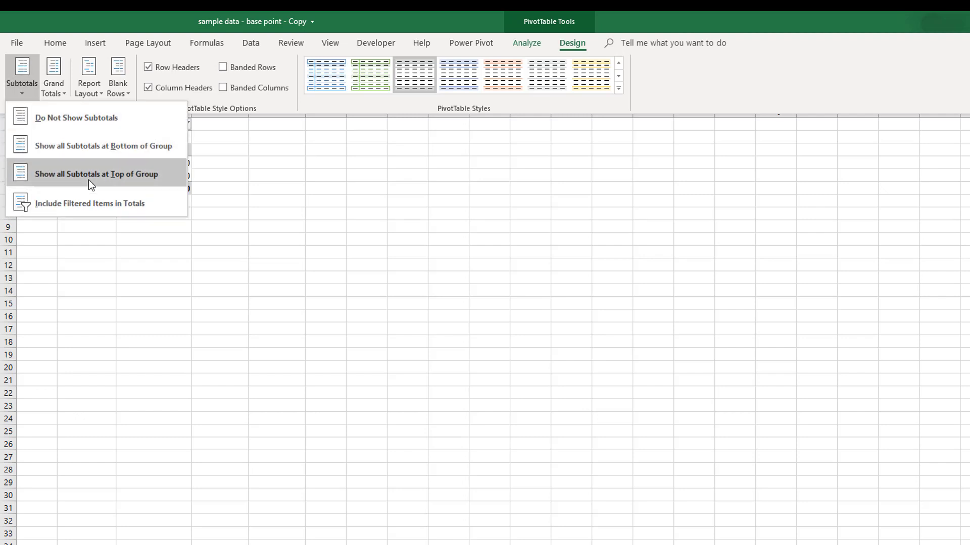
mouse_move(124, 159)
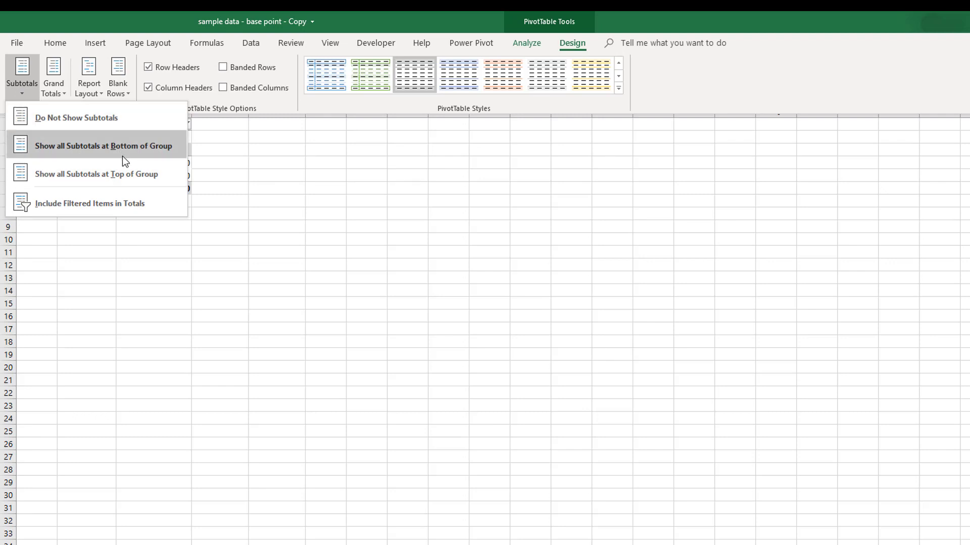
left_click(75, 117)
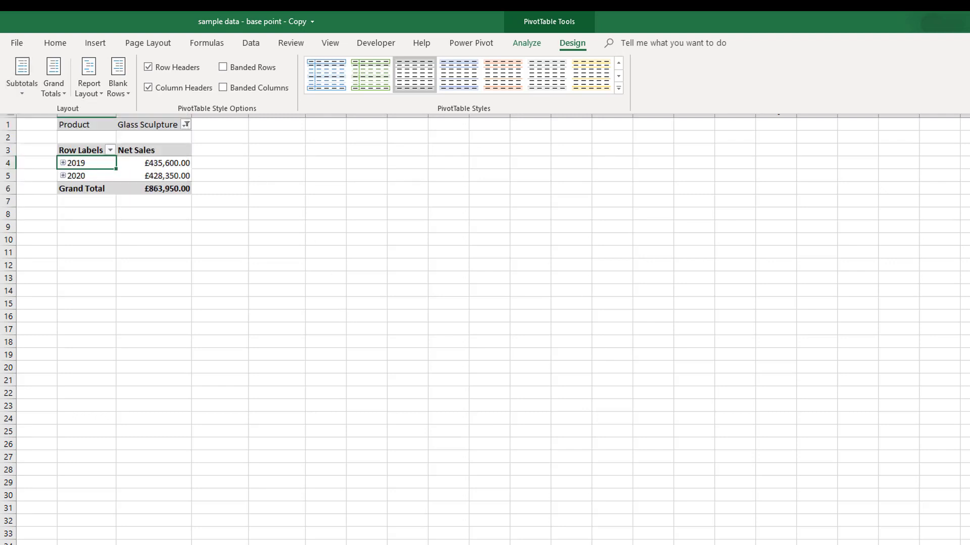
mouse_move(834, 473)
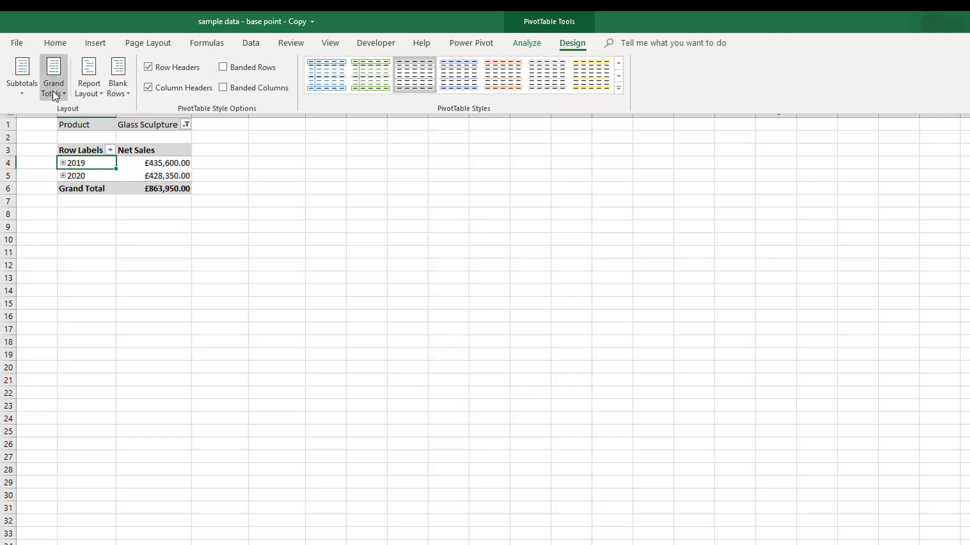
left_click(53, 76)
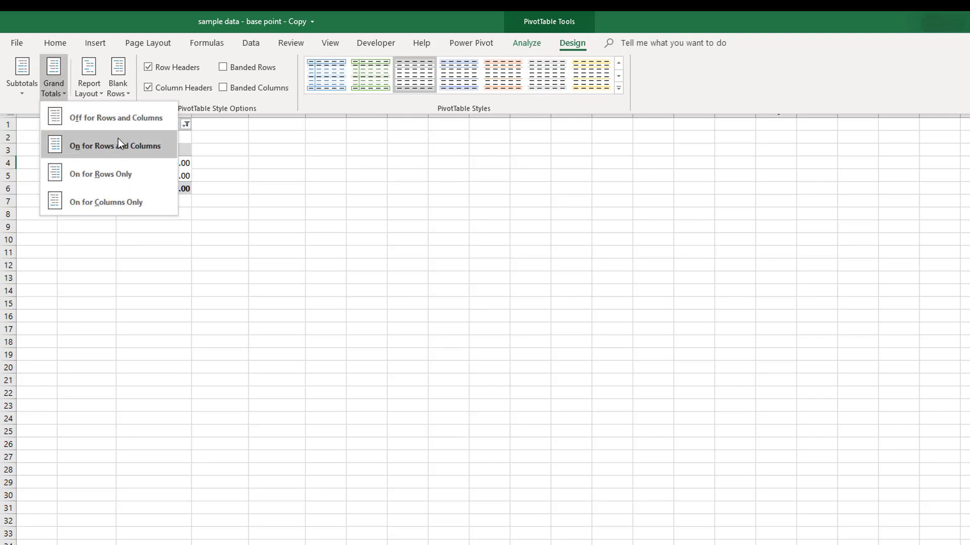
left_click(88, 76)
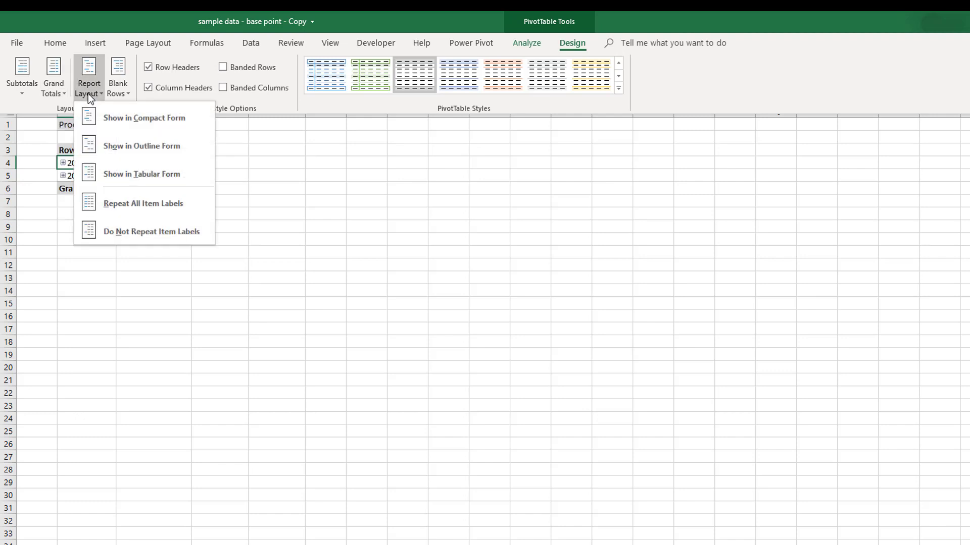
mouse_move(141, 173)
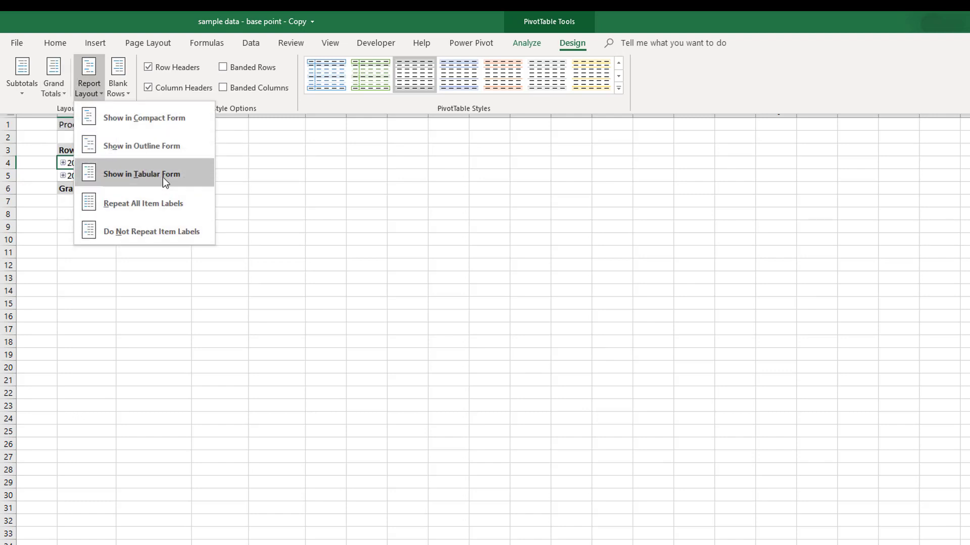
- Use tabular report layout, expanding 2019 to check months before collapsing it
left_click(141, 173)
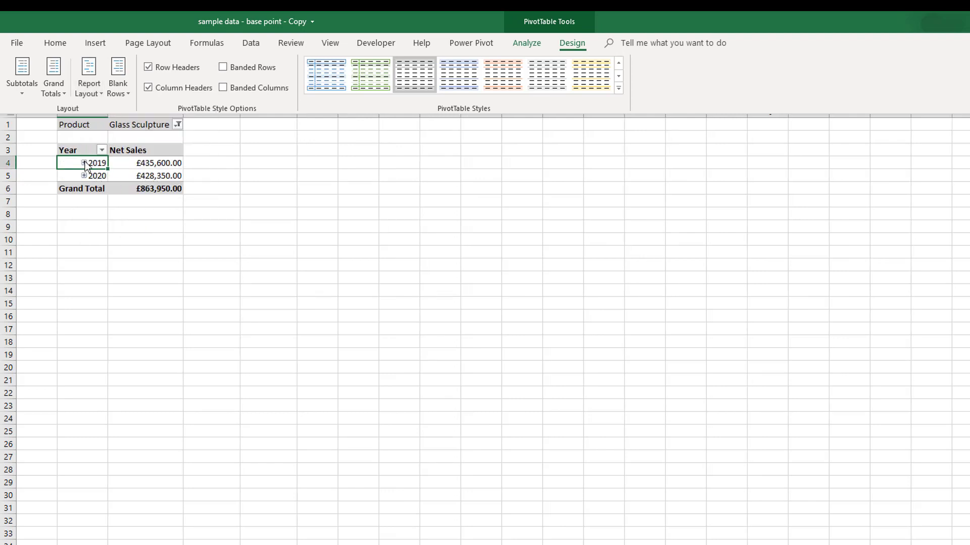
left_click(85, 163)
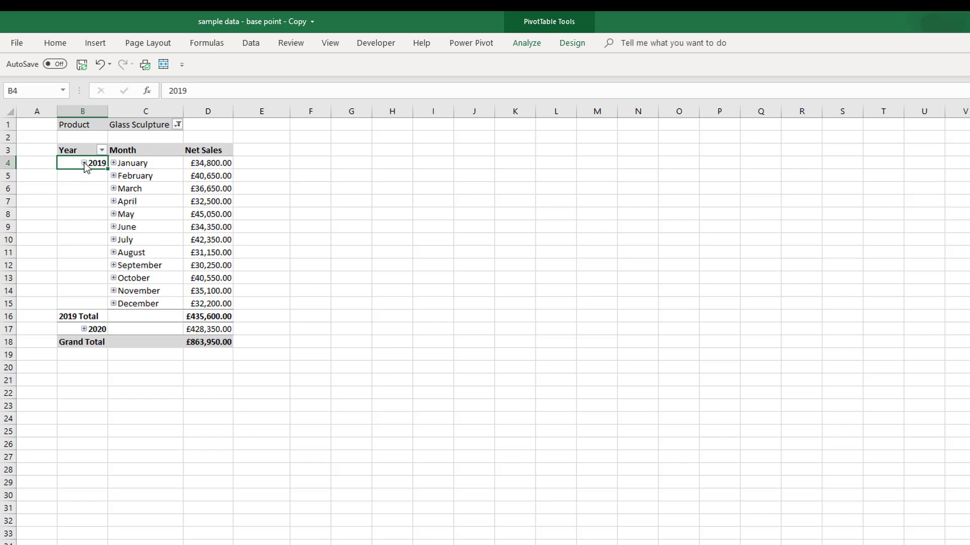
left_click(83, 163)
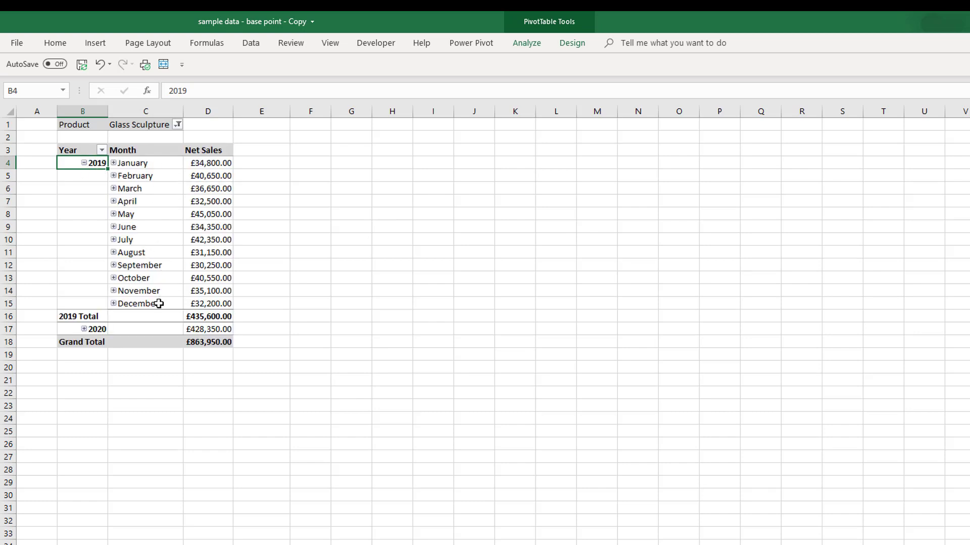
mouse_move(118, 167)
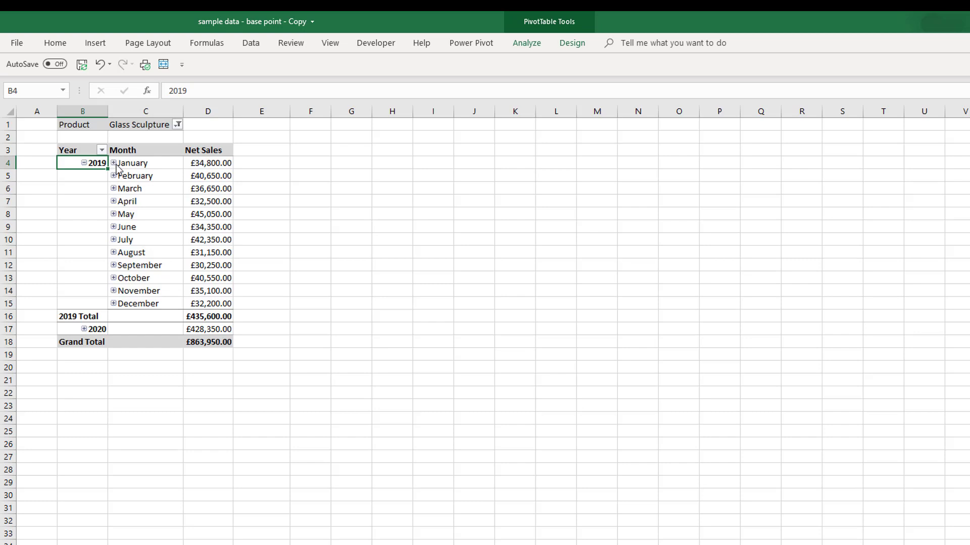
left_click(113, 163)
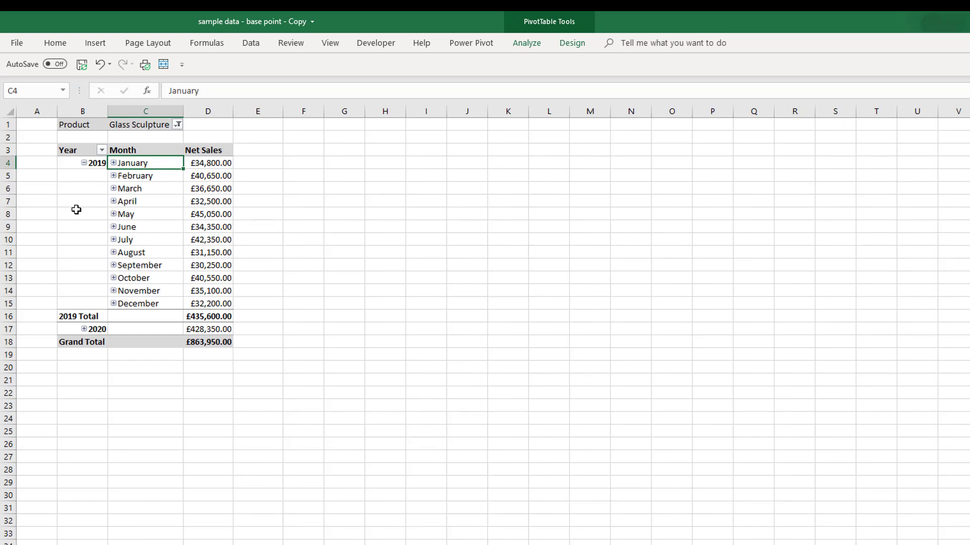
mouse_move(97, 223)
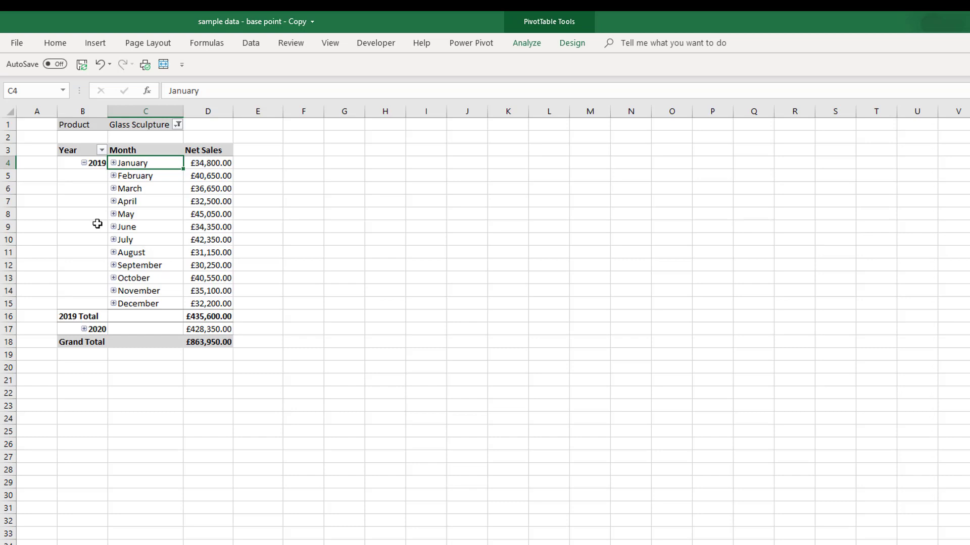
left_click(83, 163)
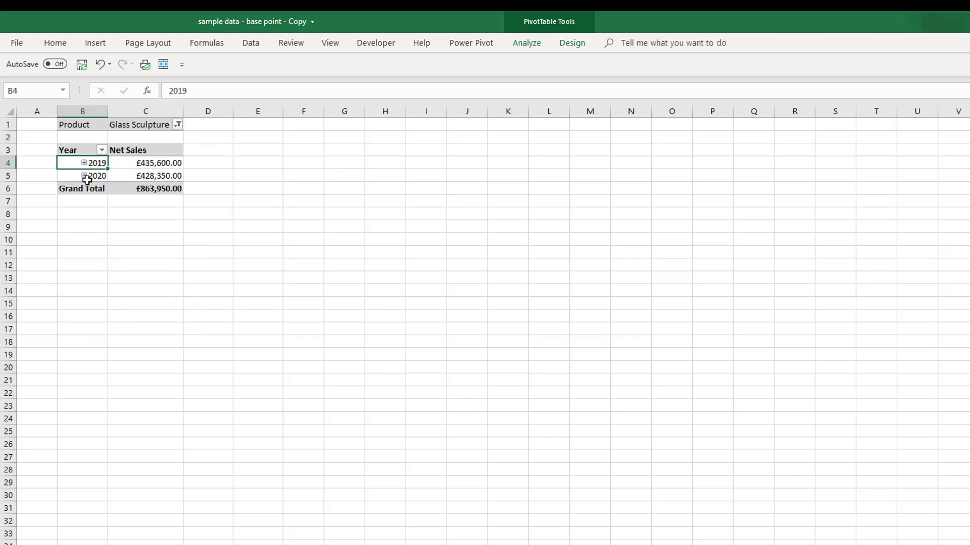
mouse_move(471, 42)
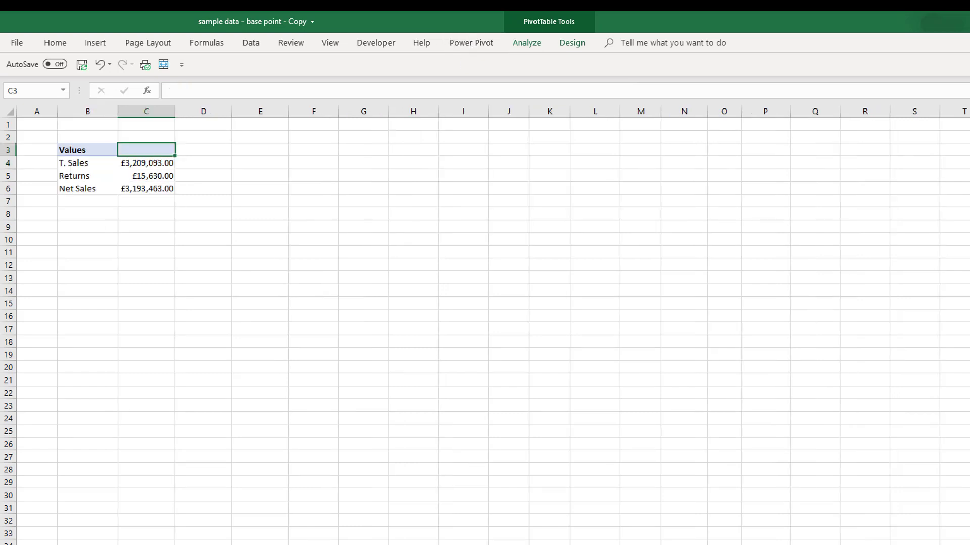
left_click(259, 225)
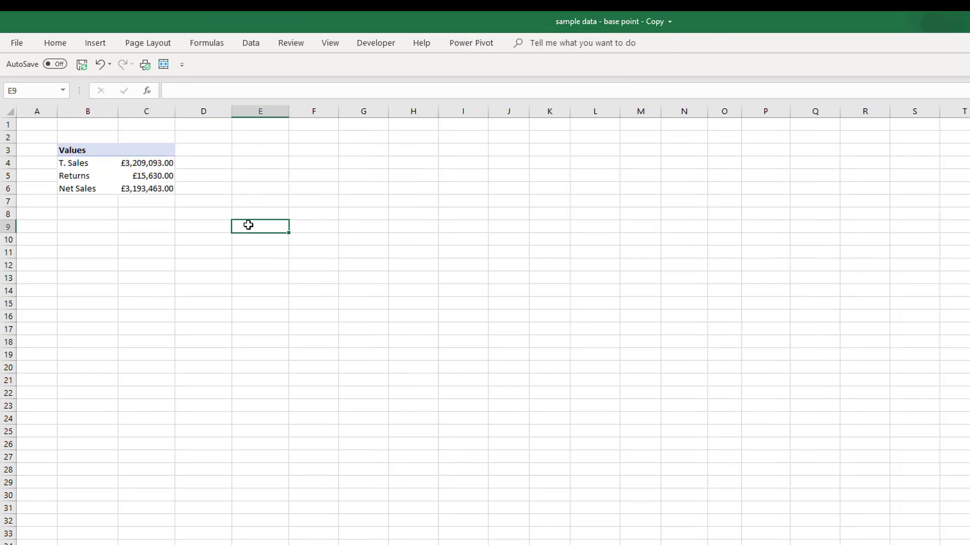
left_click(88, 162)
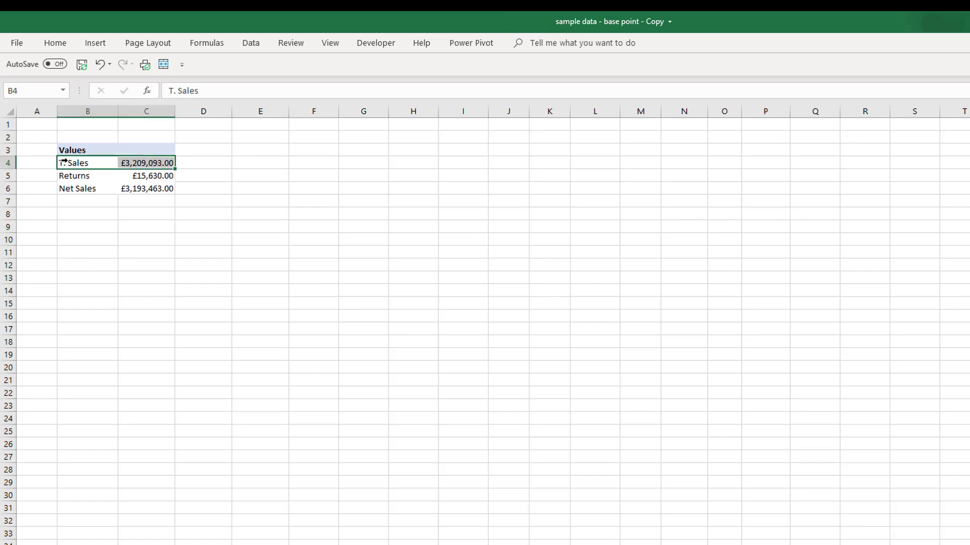
left_click(74, 175)
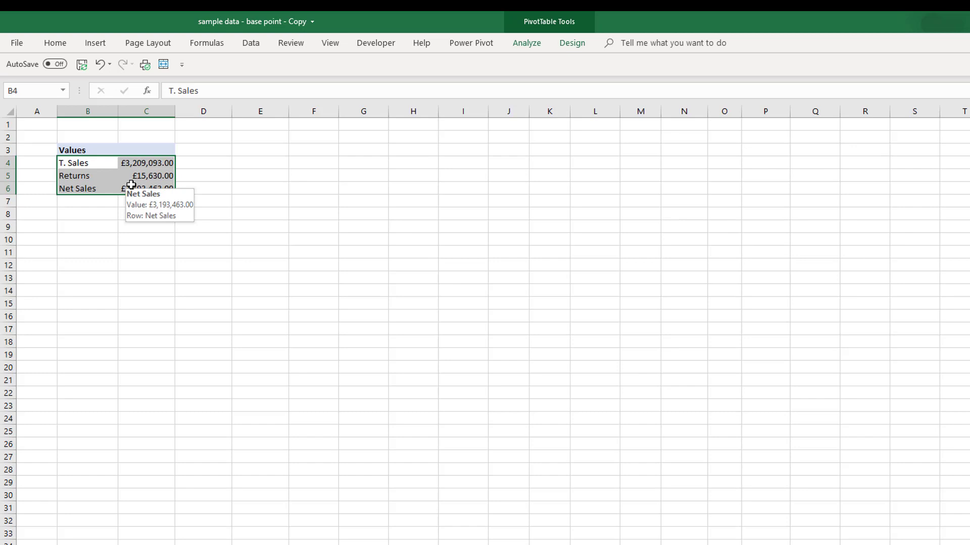
mouse_move(246, 204)
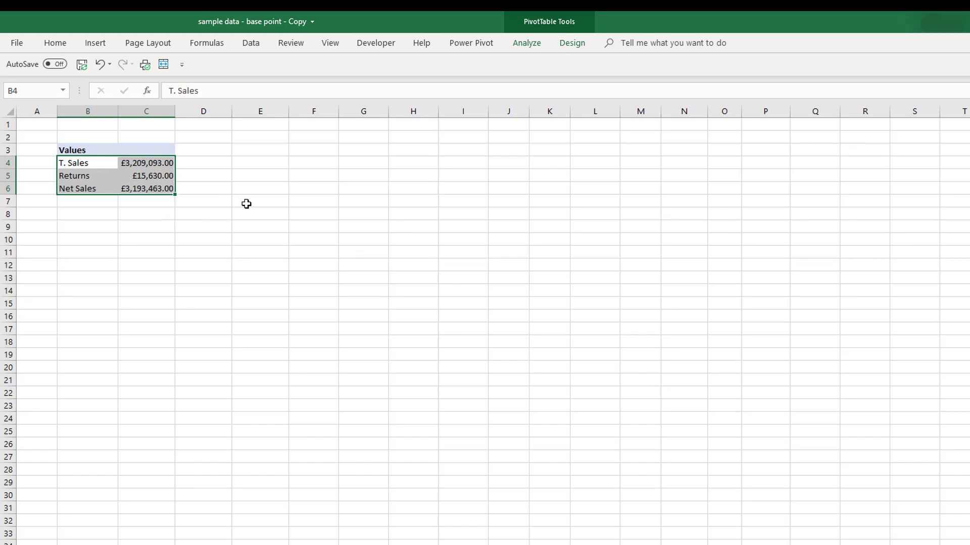
left_click(146, 162)
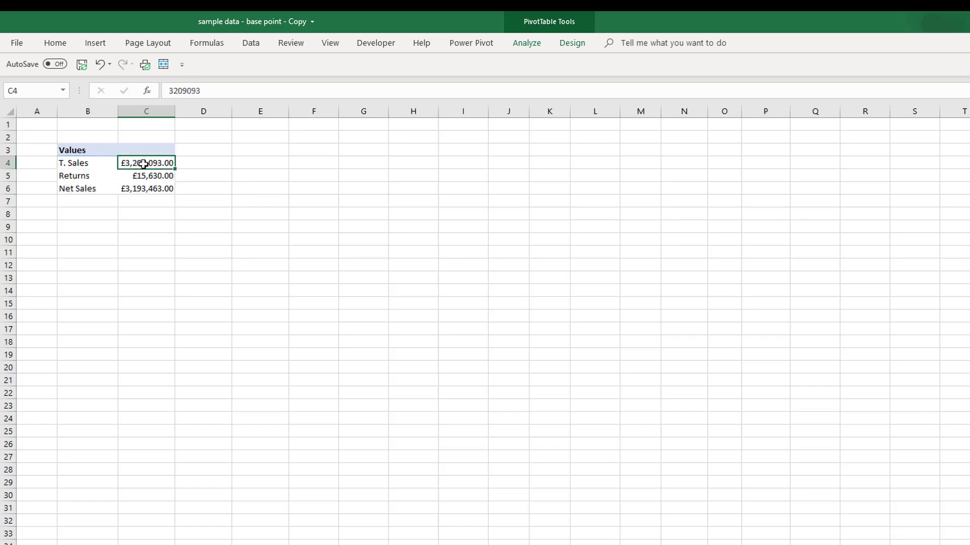
left_click(88, 162)
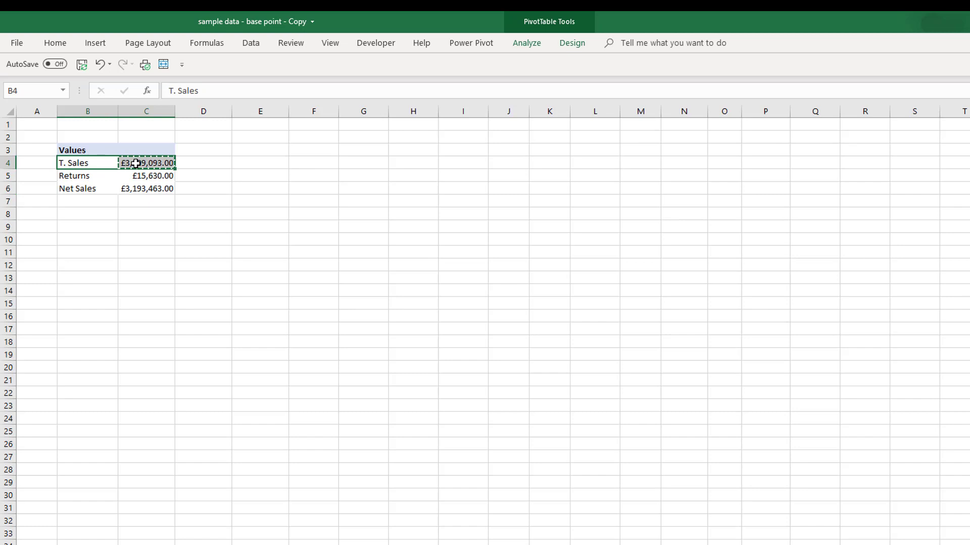
right_click(314, 163)
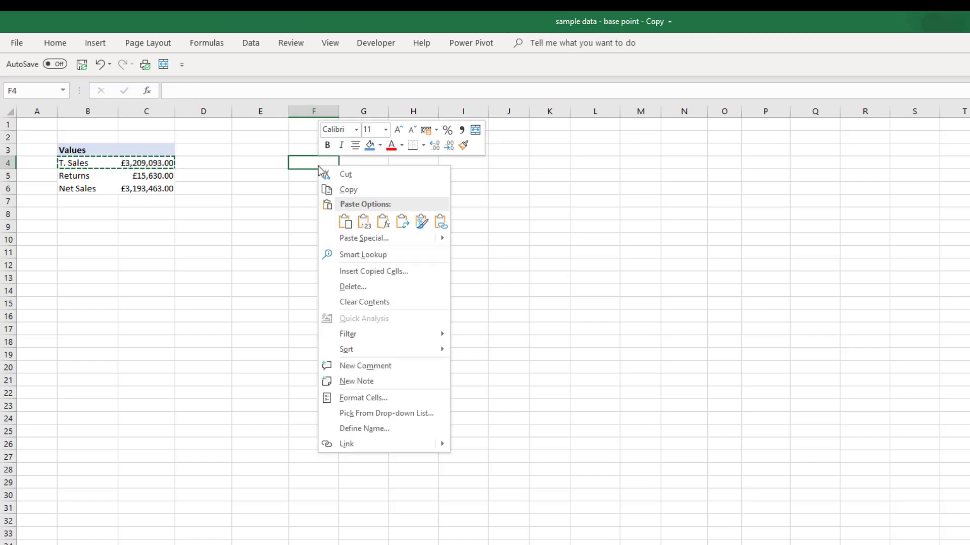
left_click(345, 221)
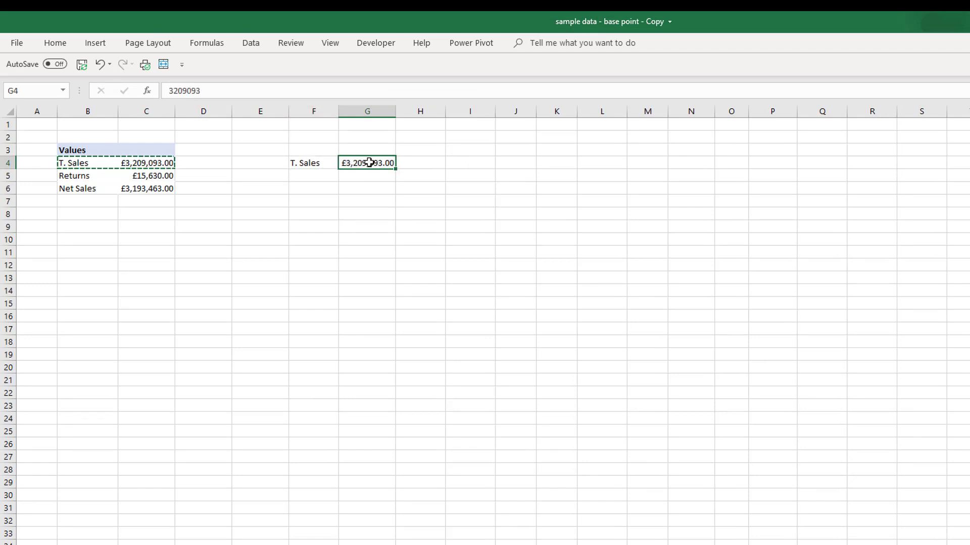
left_click(313, 163)
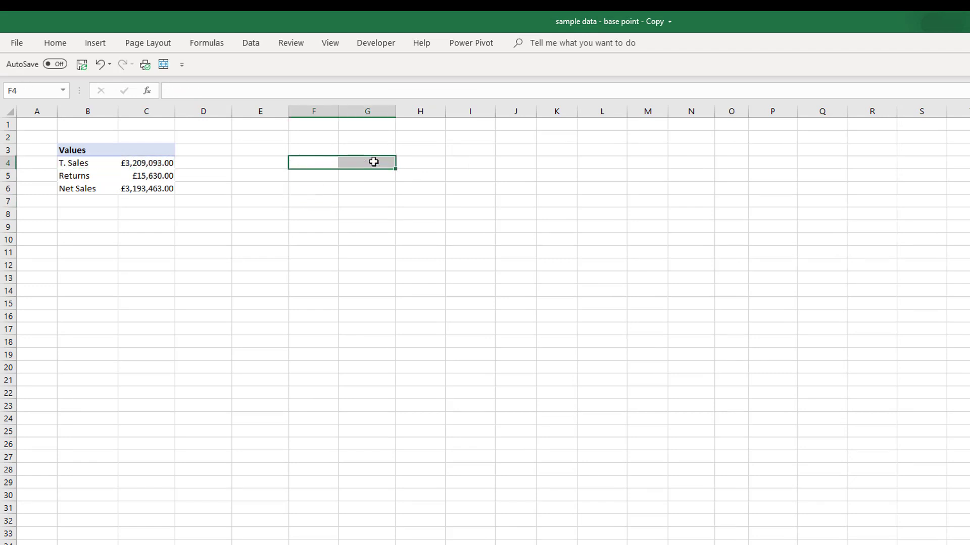
left_click(88, 175)
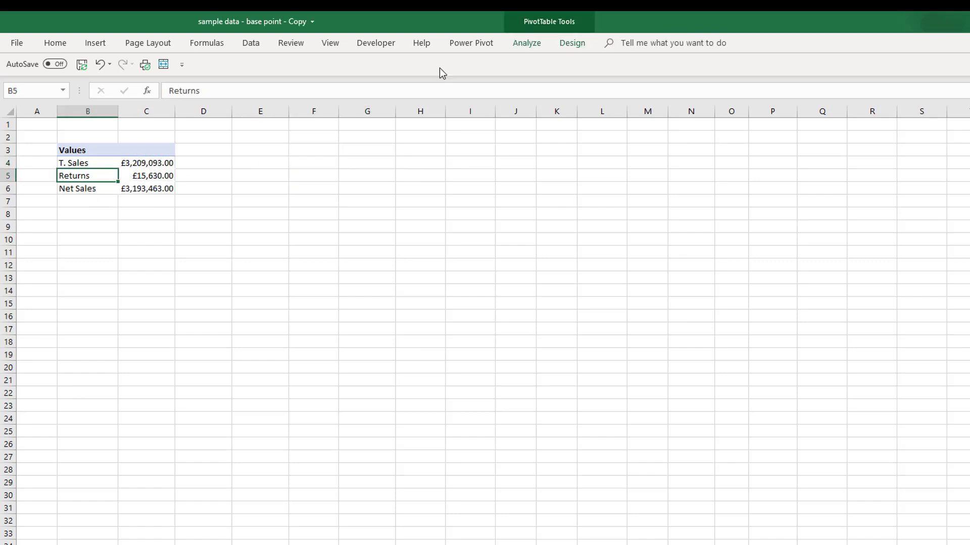
- Convert the PivotTable to CUBEMEMBER/CUBEVALUE formulas with OLAP Tools' Convert to Formulas
left_click(571, 43)
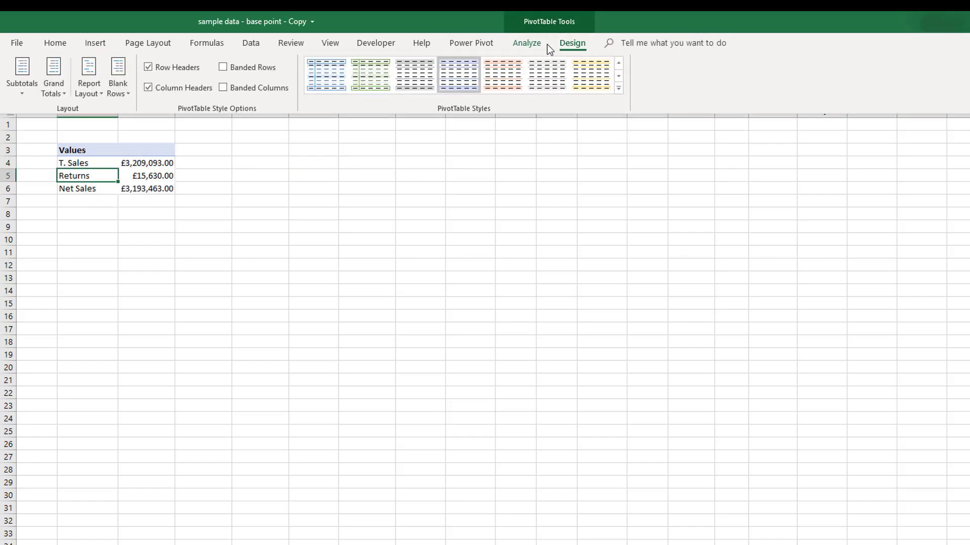
left_click(526, 43)
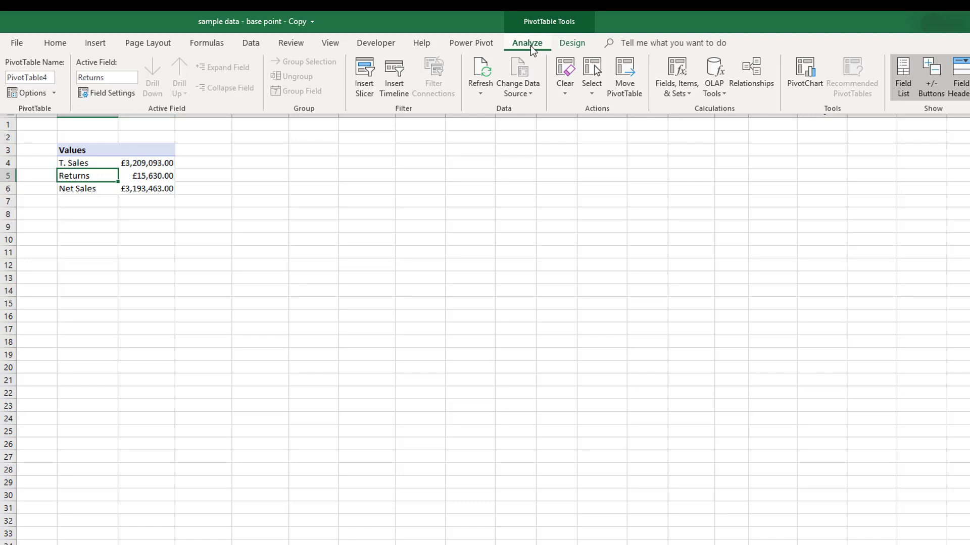
mouse_move(713, 80)
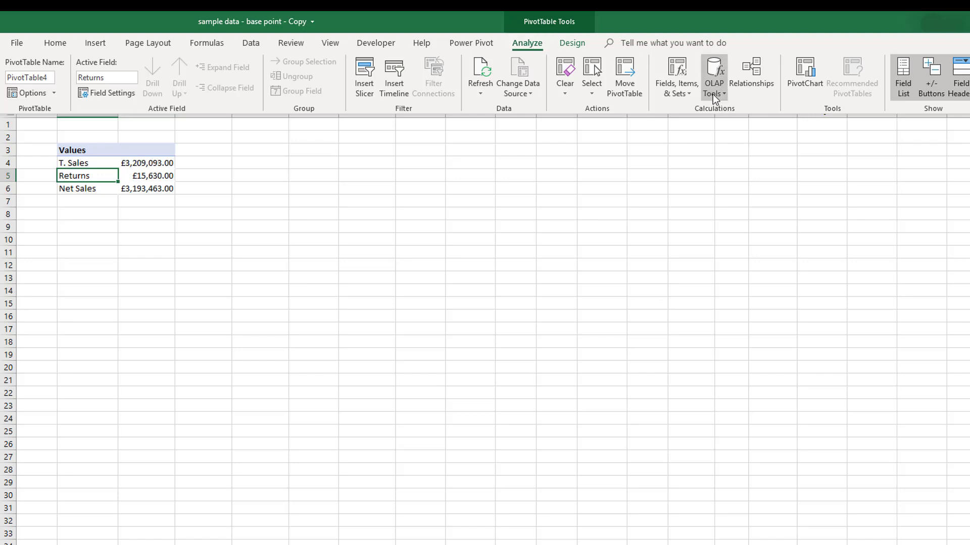
left_click(714, 78)
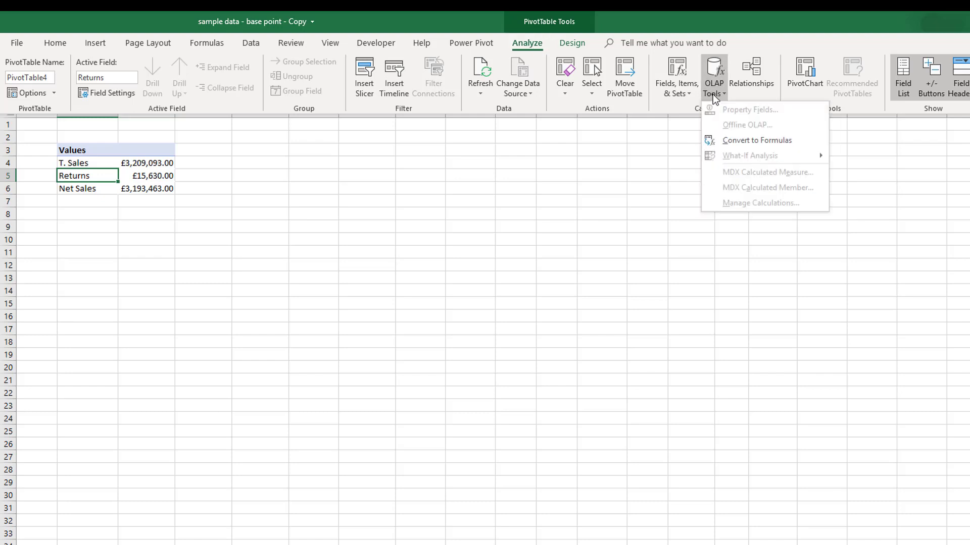
mouse_move(740, 133)
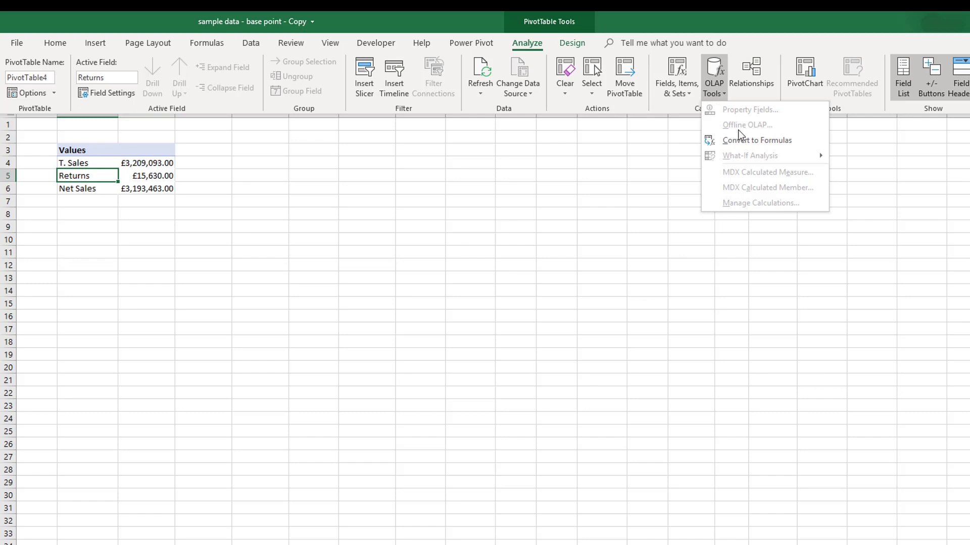
left_click(755, 140)
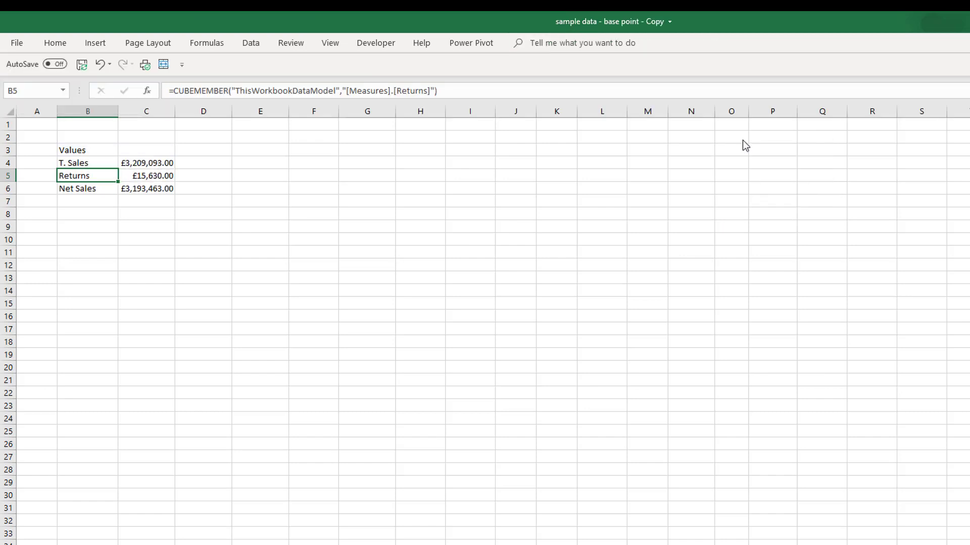
mouse_move(185, 361)
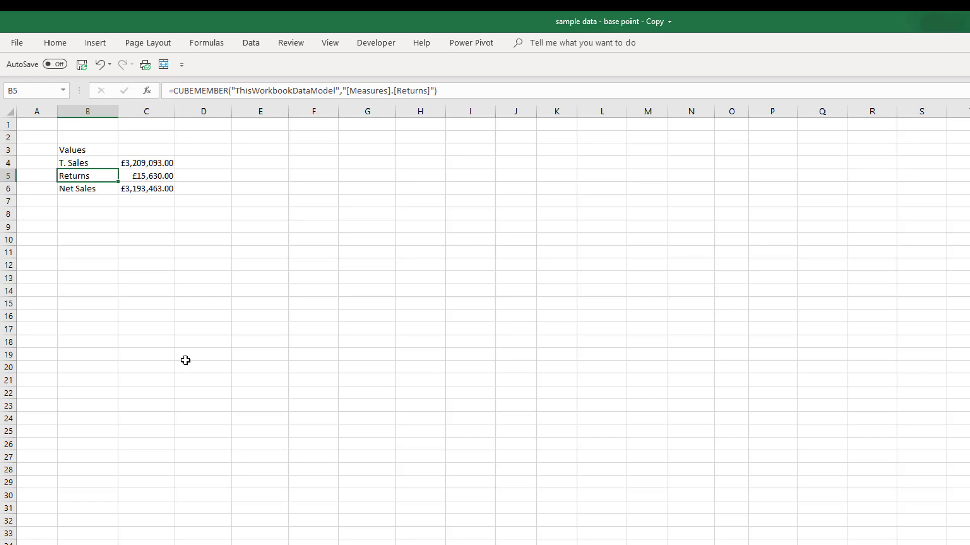
mouse_move(191, 91)
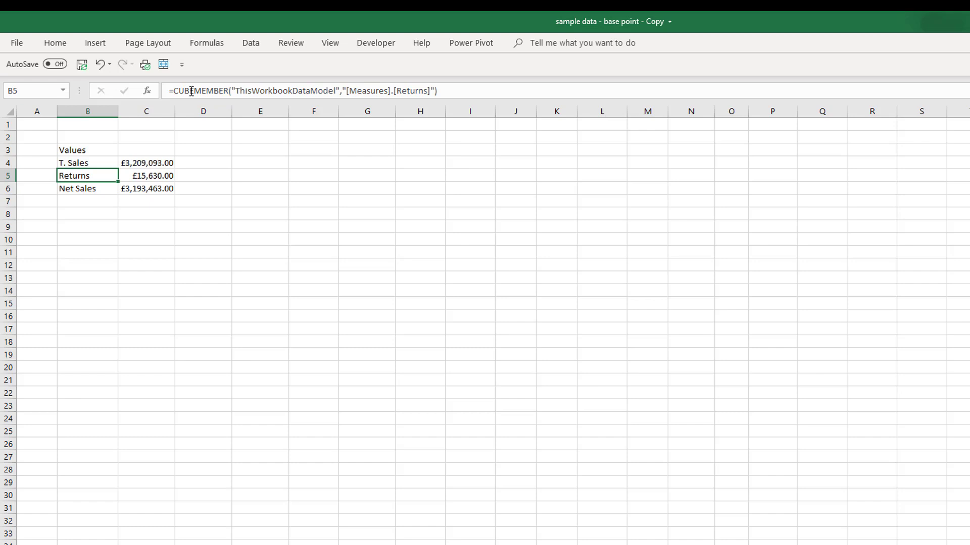
left_click(146, 188)
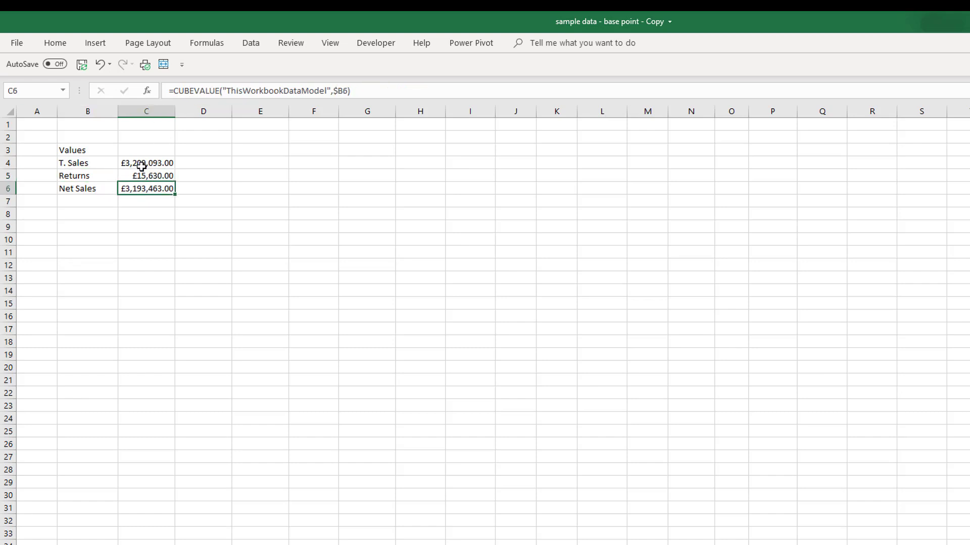
left_click(87, 176)
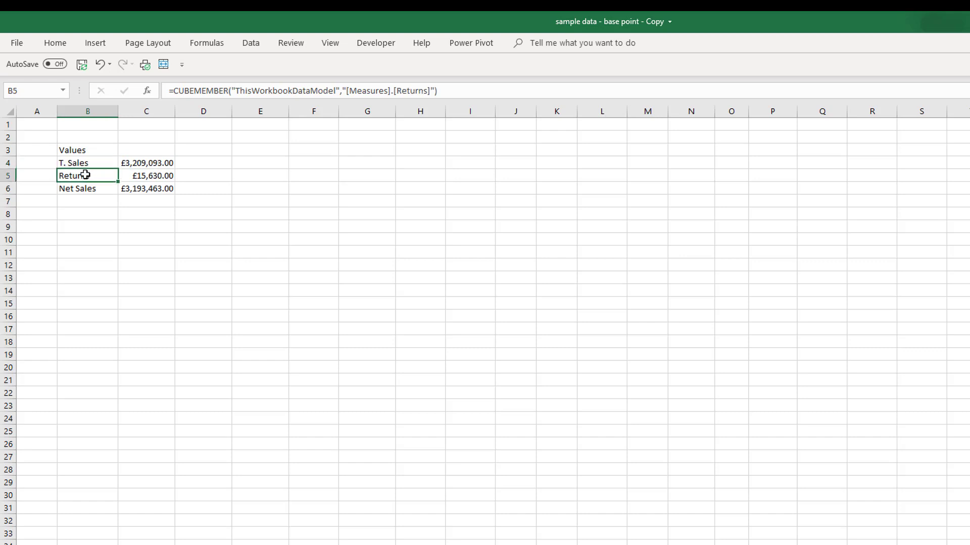
left_click(88, 188)
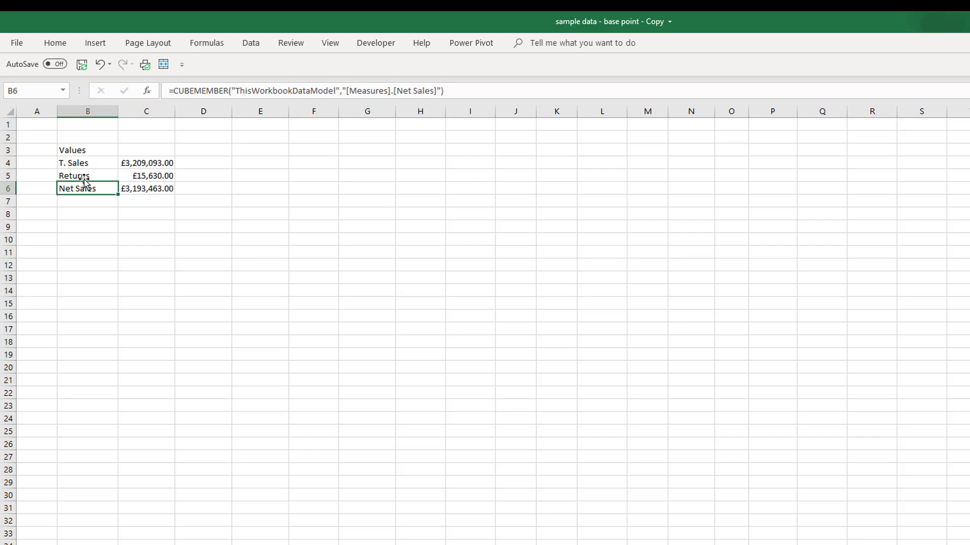
mouse_move(78, 190)
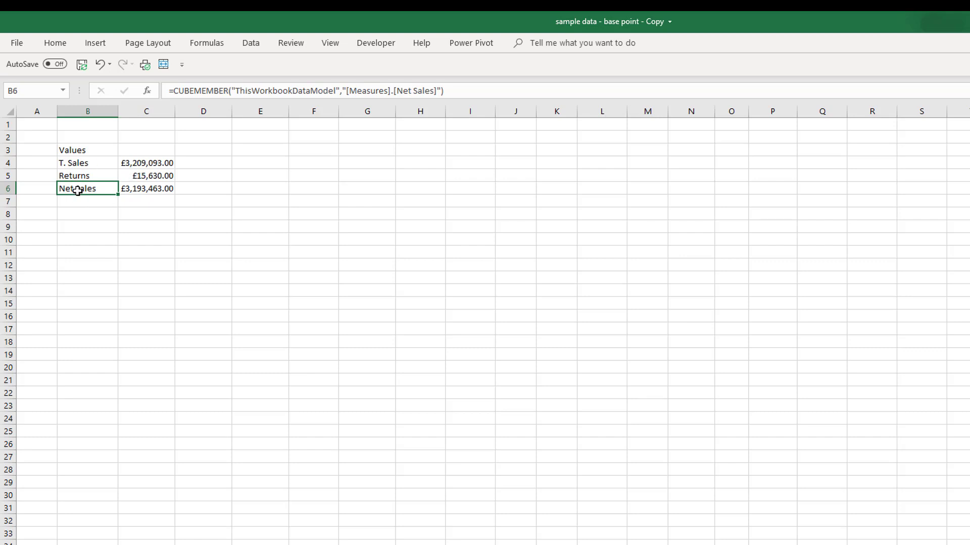
mouse_move(80, 197)
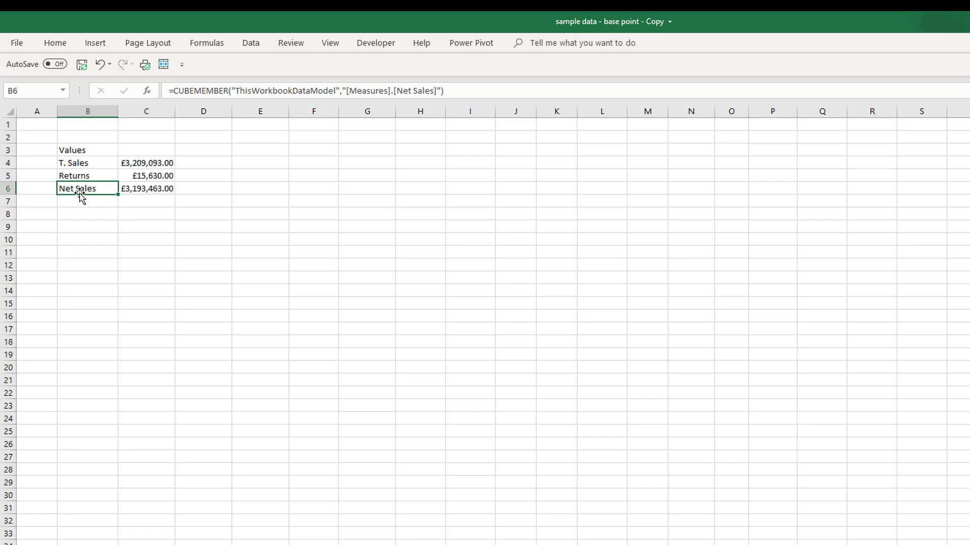
left_click(146, 188)
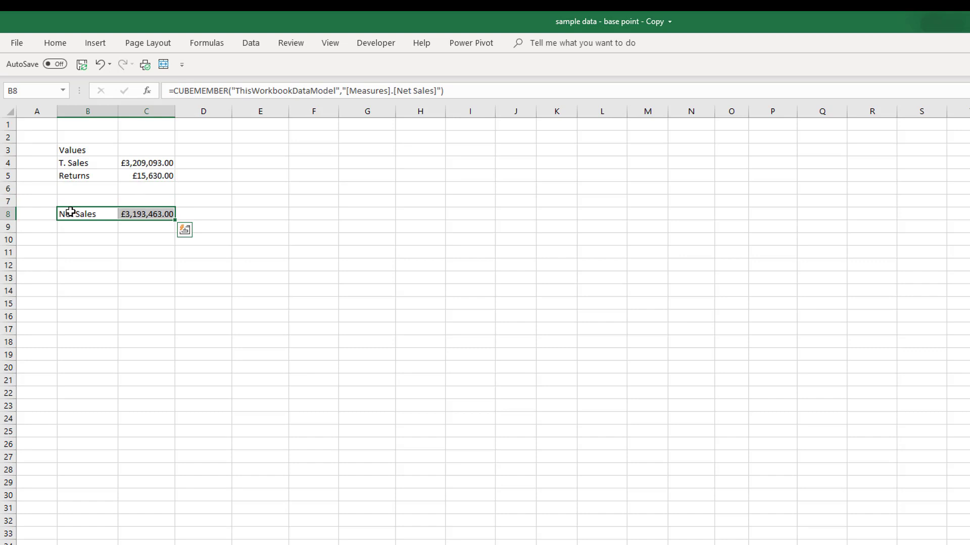
mouse_move(93, 150)
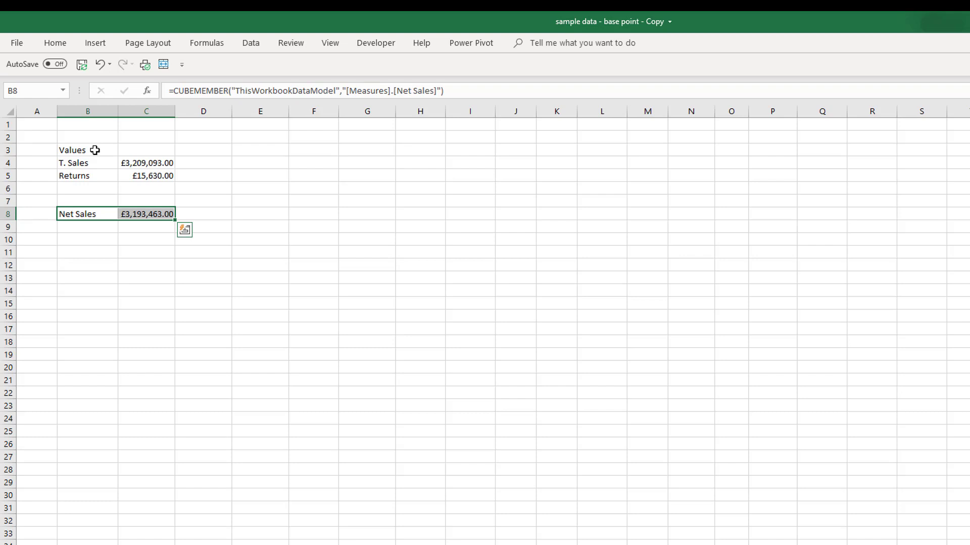
mouse_move(165, 127)
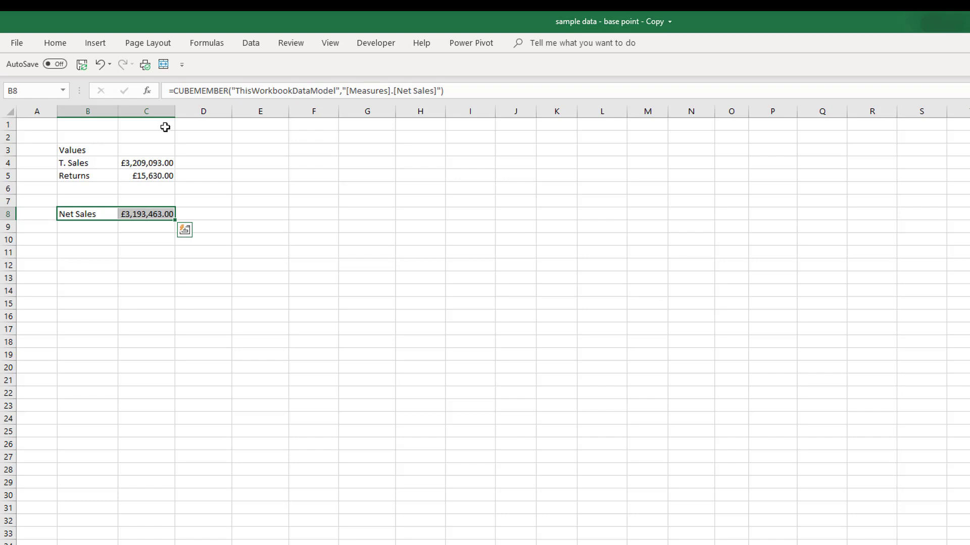
mouse_move(460, 91)
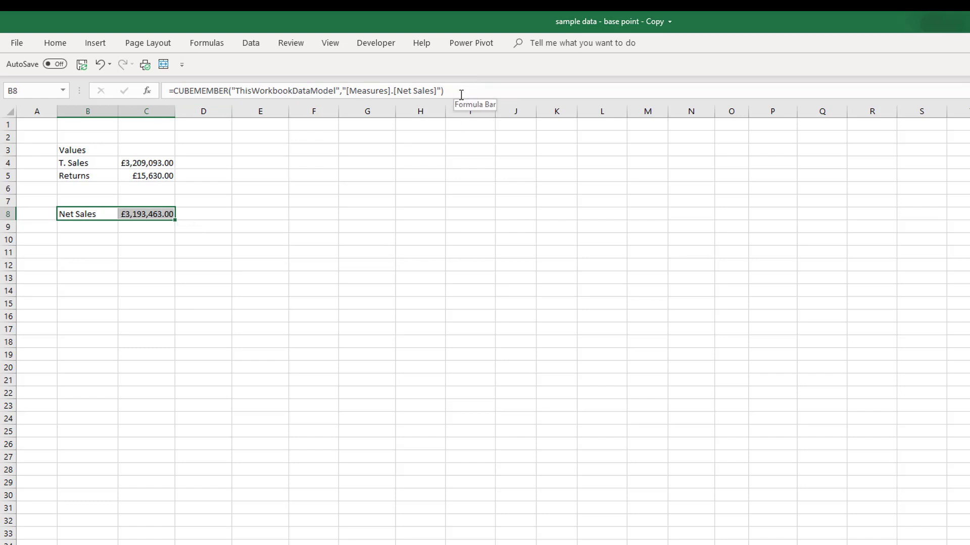